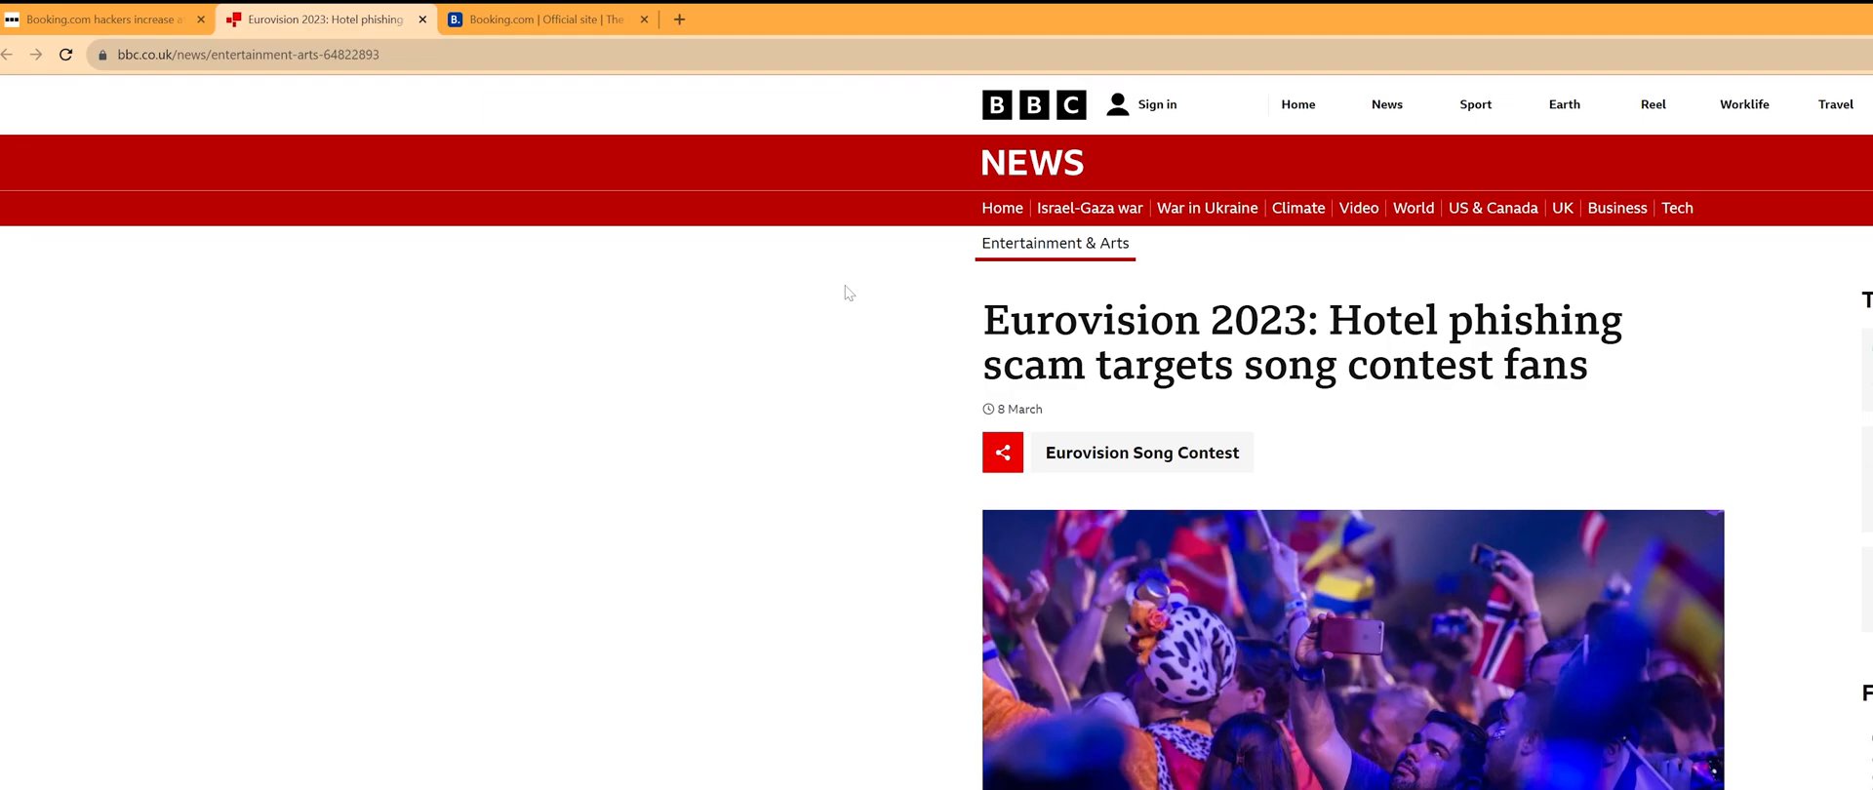
{"action": "mouse_move", "coordinate": [768, 109]}
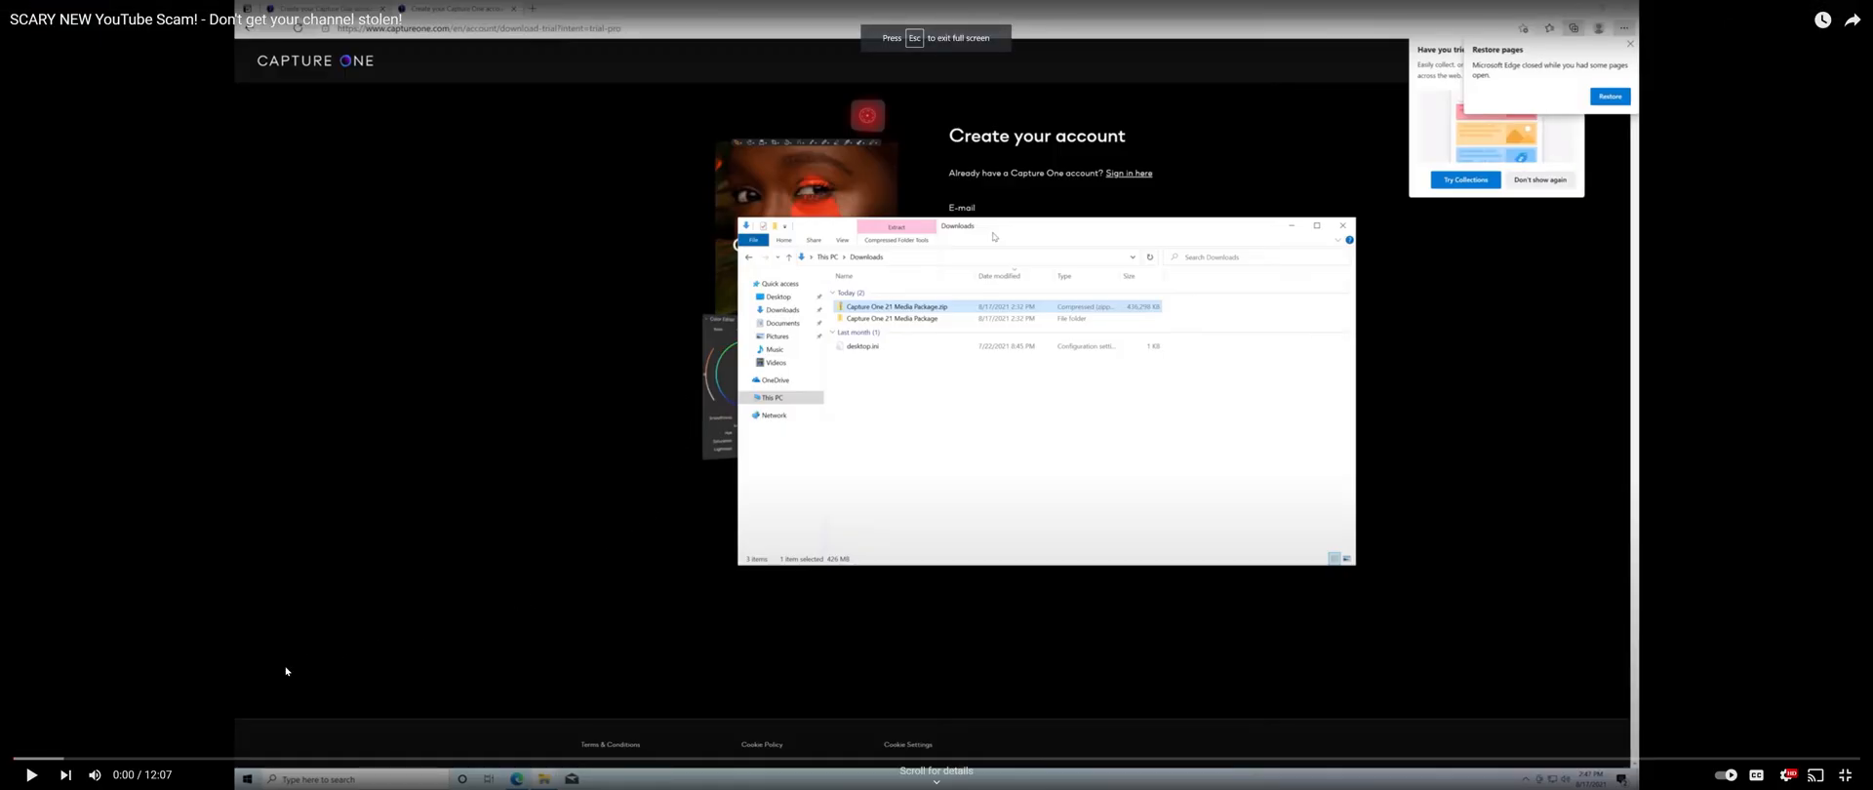
Step: Skip the scam video to 1:47 then 2:48 and keep it playing at the .scr file reveal
{"action": "left_click", "coordinate": [287, 757]}
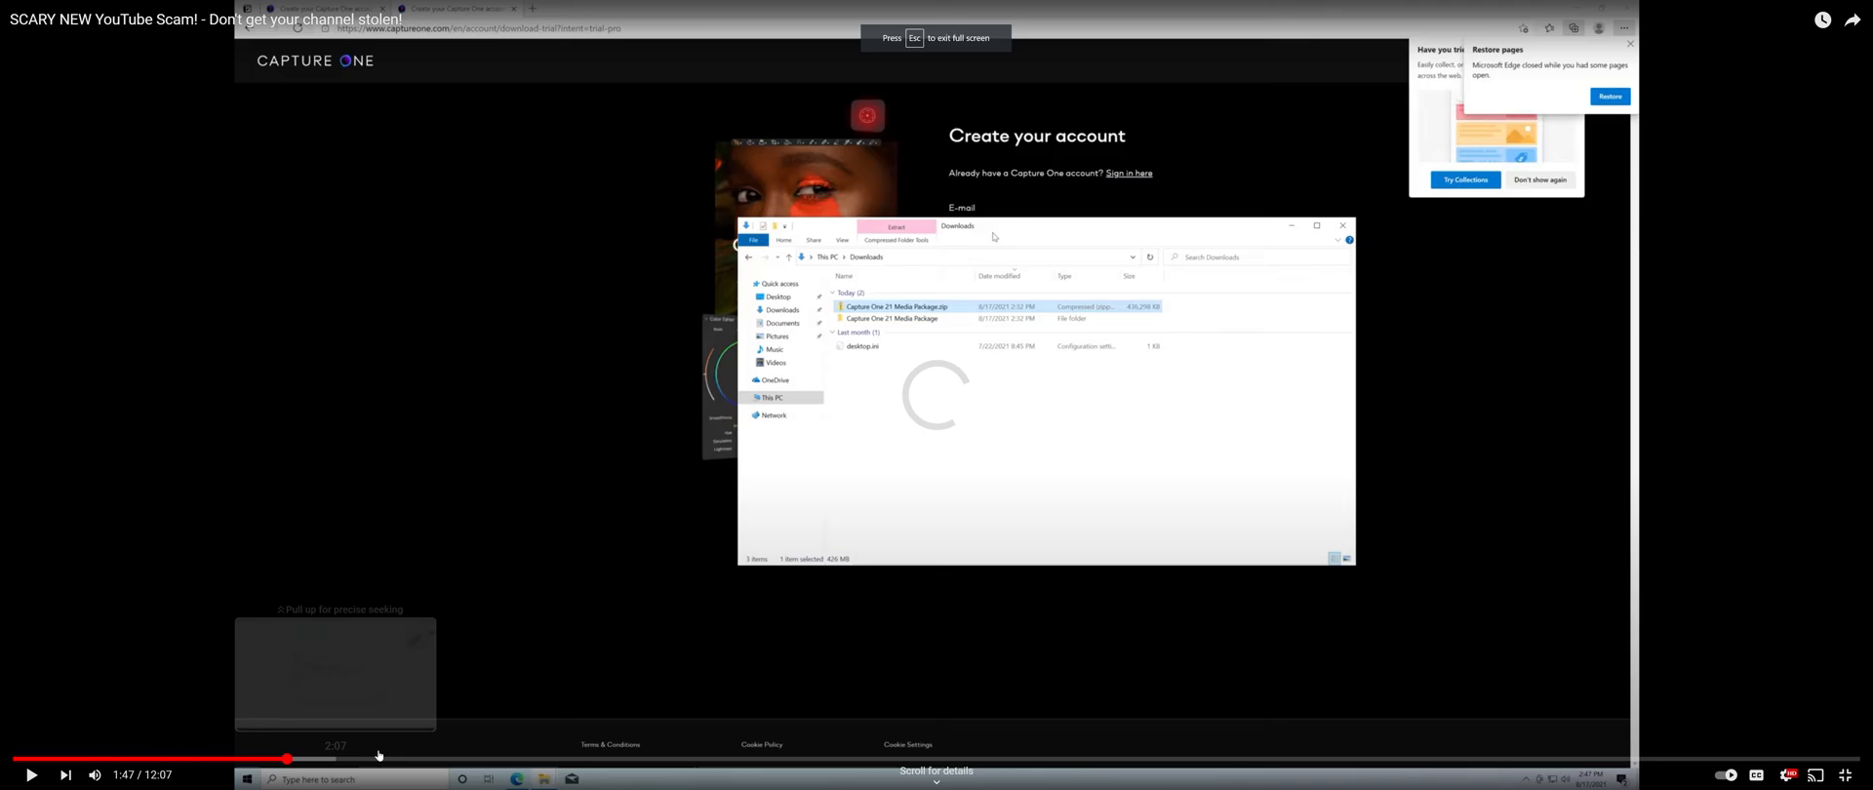
{"action": "mouse_move", "coordinate": [441, 759]}
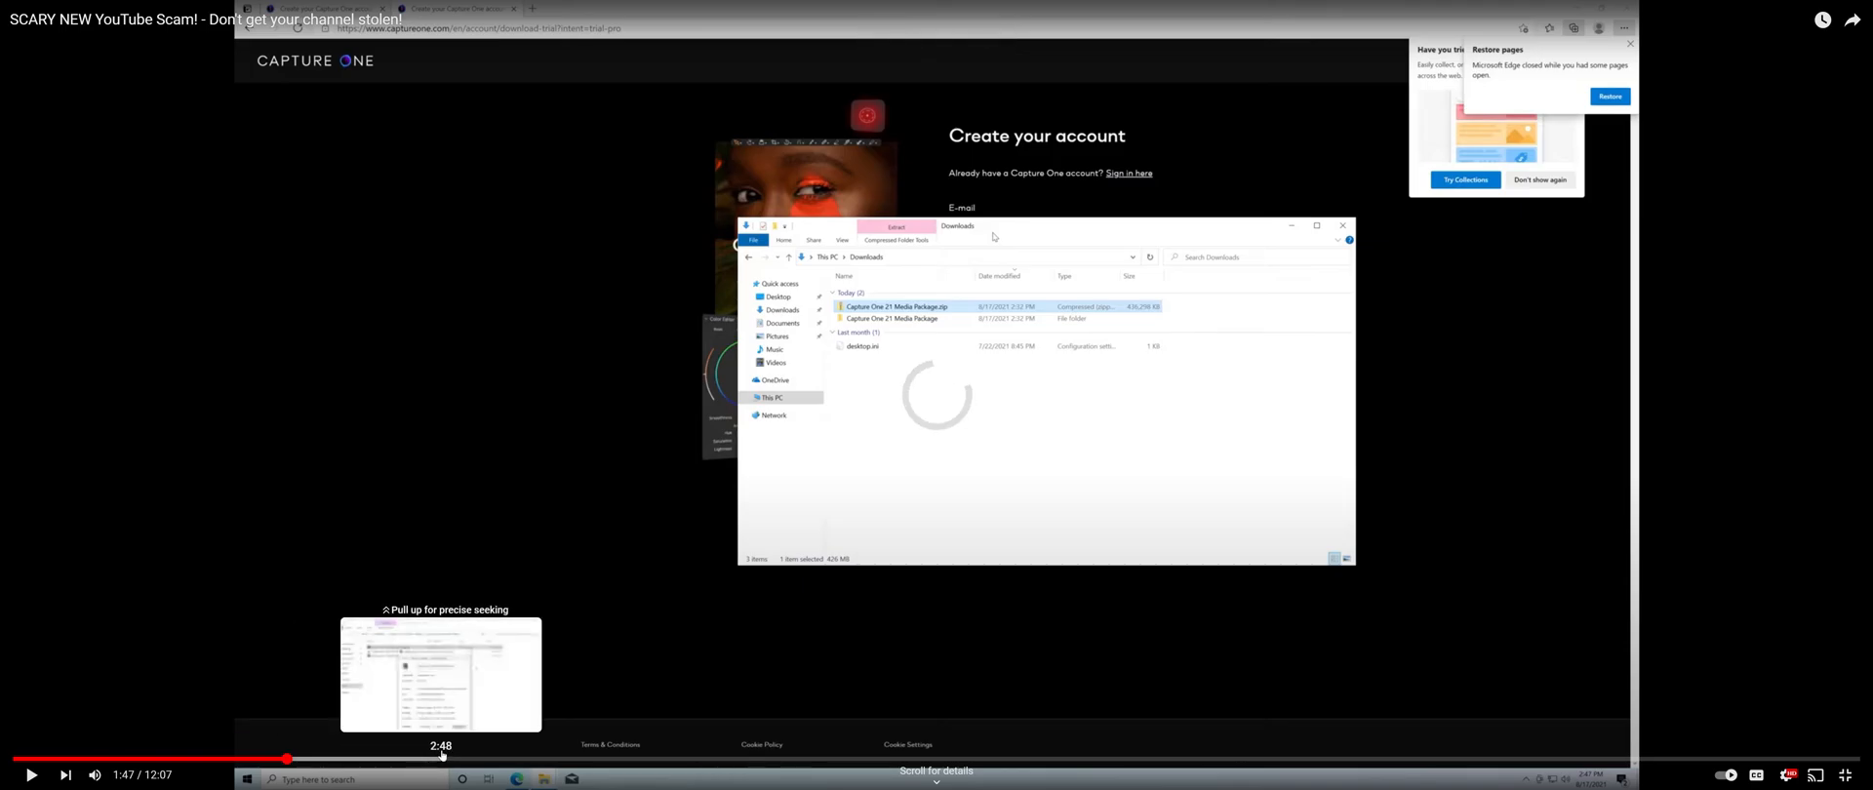
{"action": "left_click", "coordinate": [443, 759]}
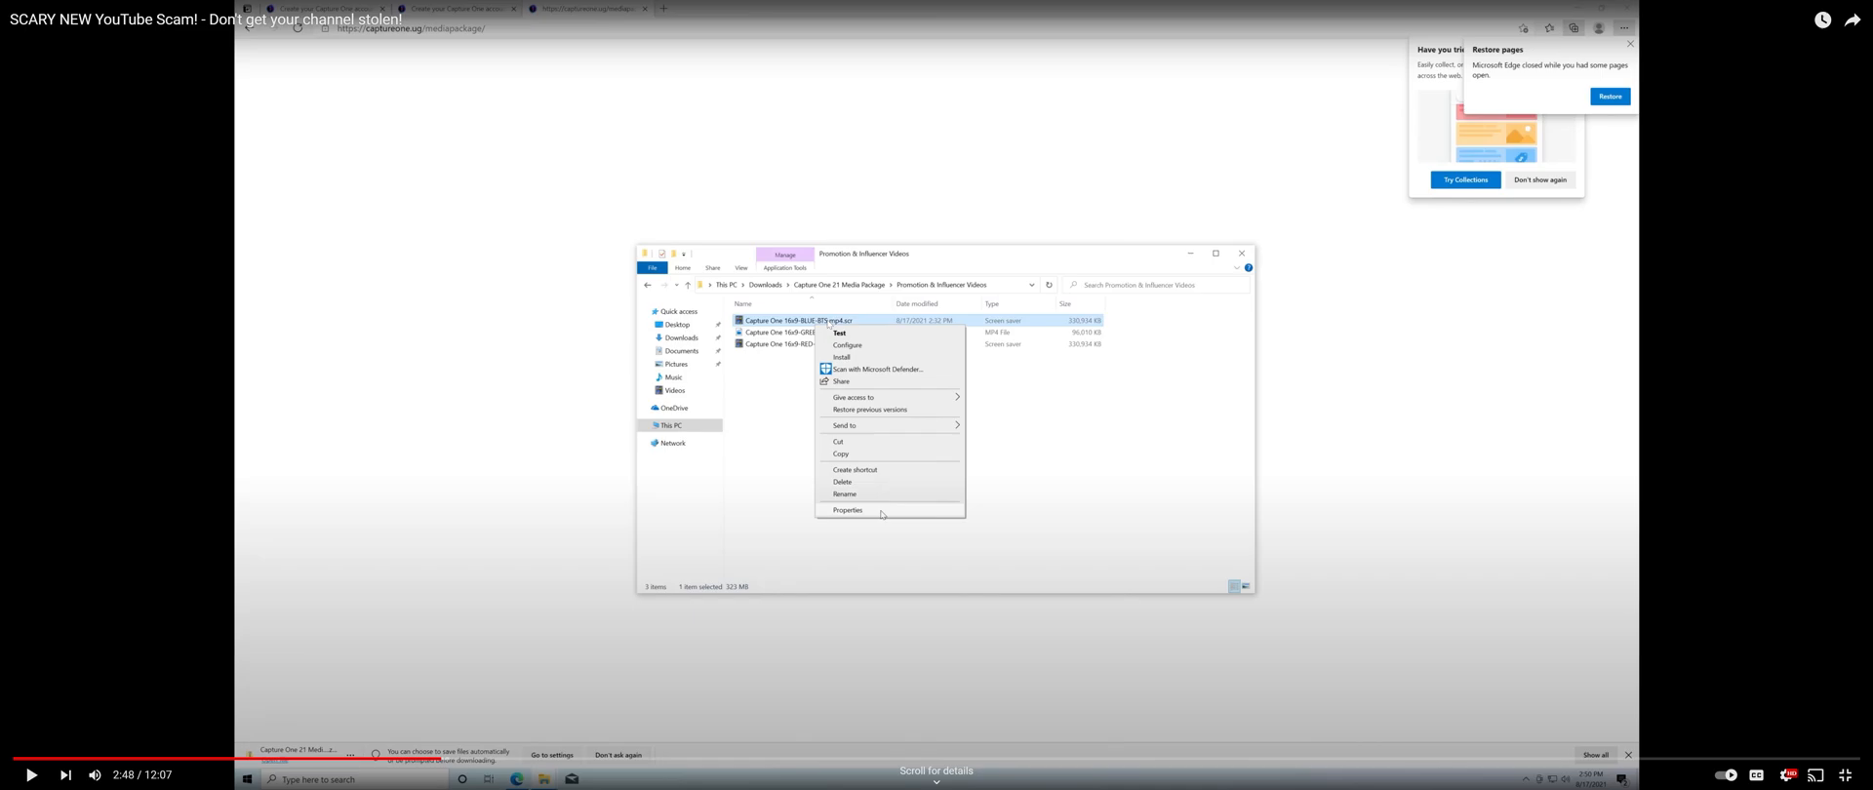
{"action": "left_click", "coordinate": [847, 509]}
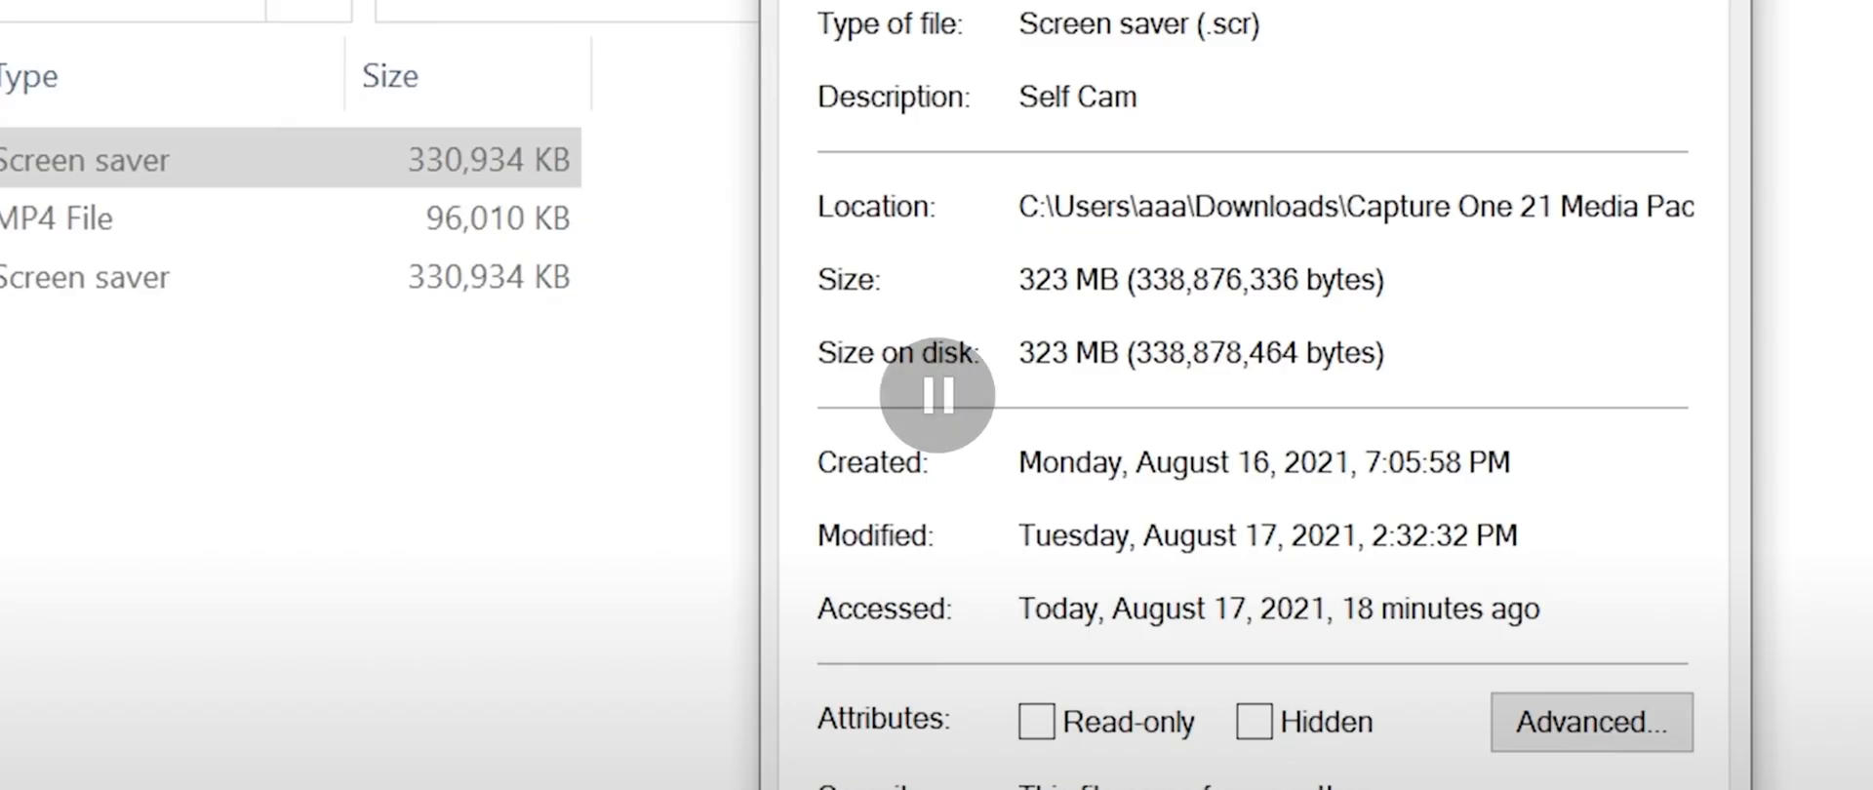
{"action": "mouse_move", "coordinate": [793, 402]}
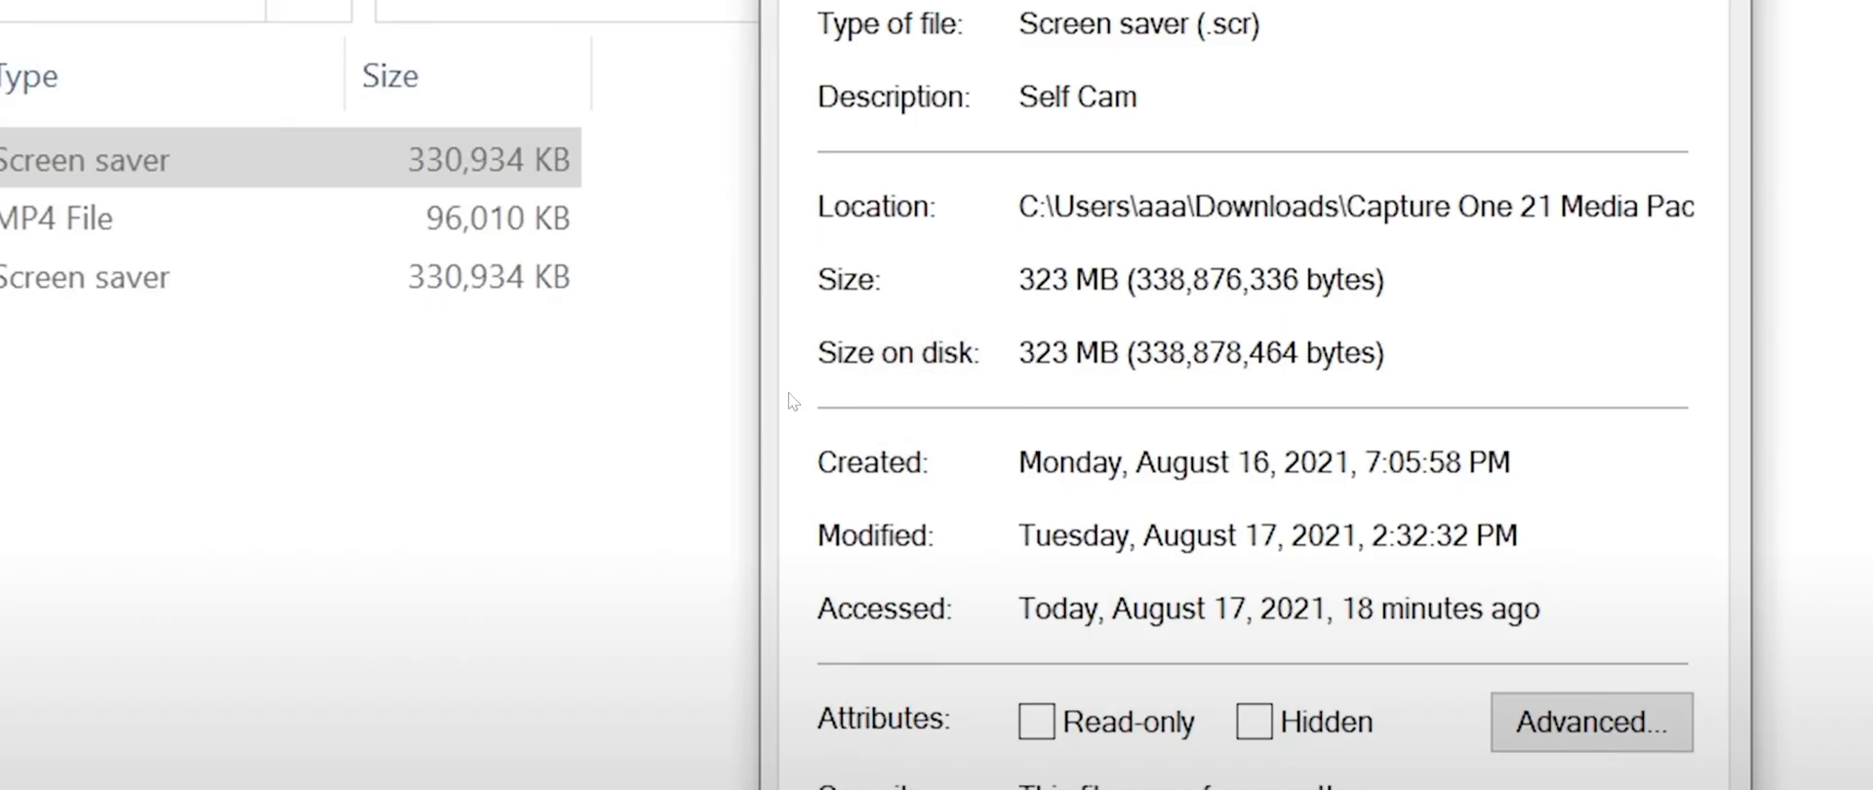
{"action": "mouse_move", "coordinate": [767, 451]}
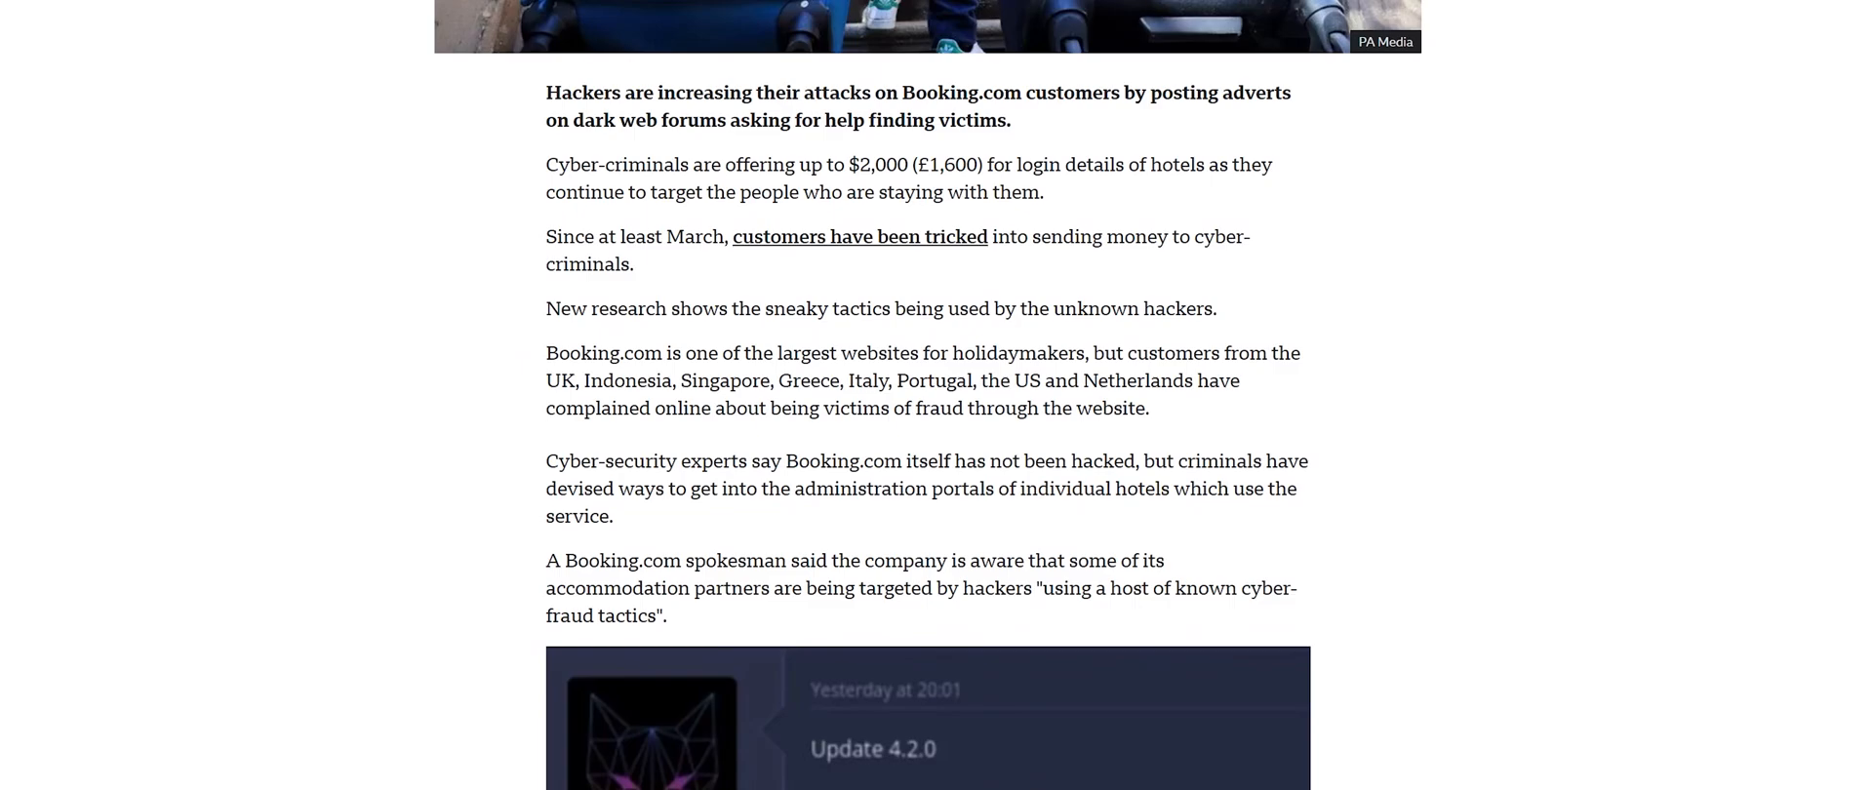
Step: Scroll the BBC article down to the Secureworks image and Vidar Infostealer paragraphs
{"action": "scroll", "scroll_direction": "down", "scroll_amount": 3}
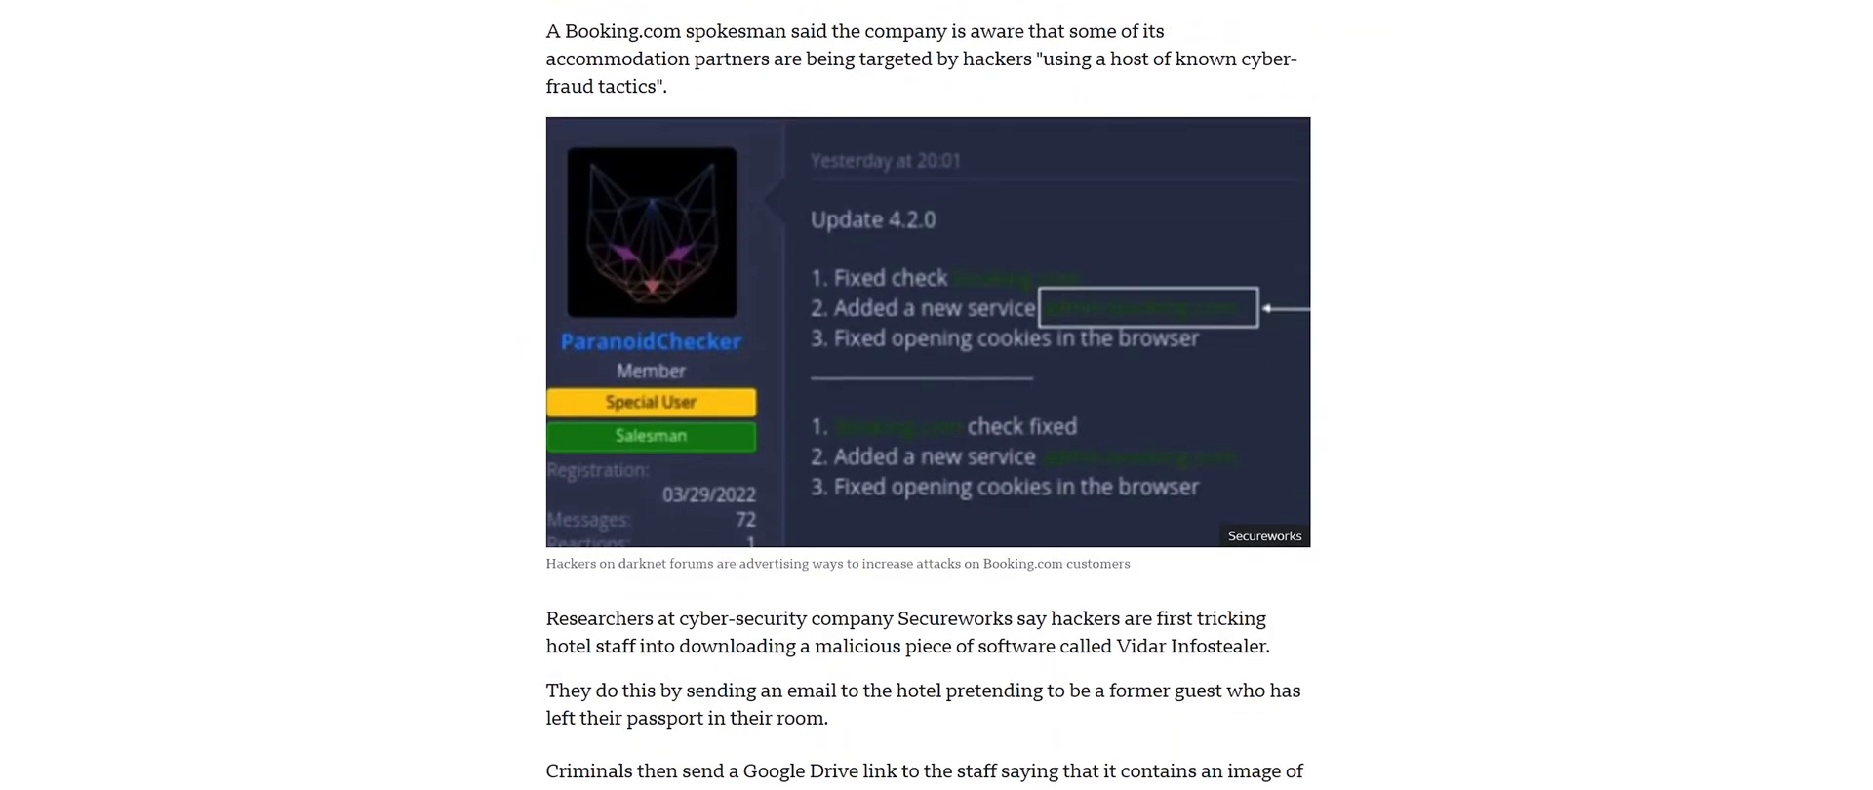
{"action": "scroll", "scroll_direction": "down", "scroll_amount": 3}
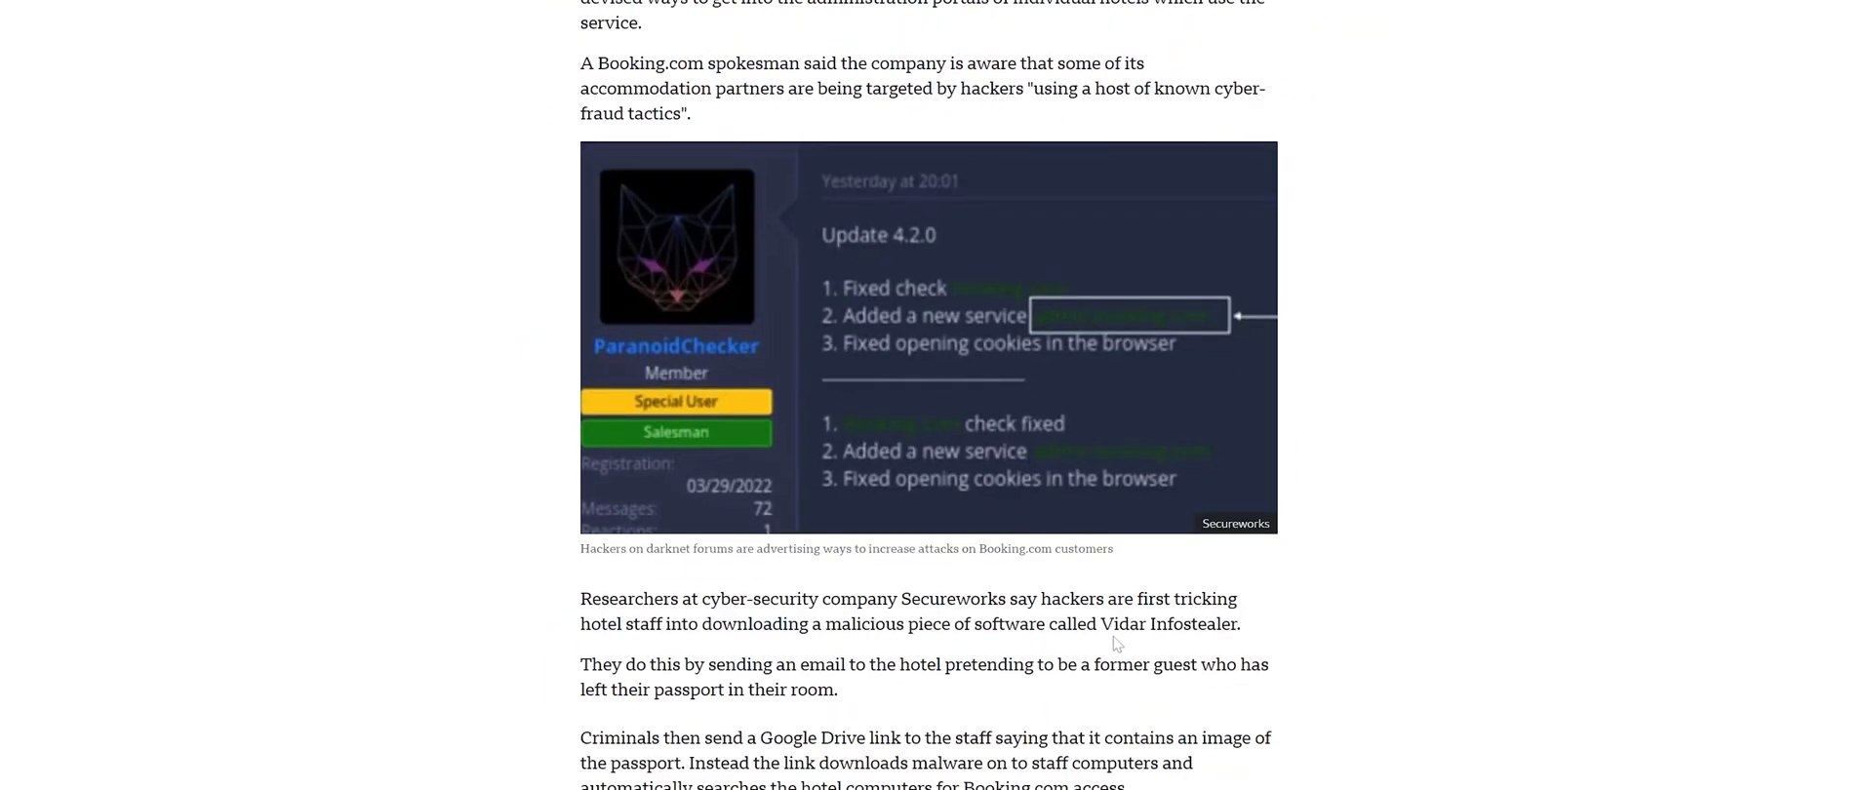
{"action": "mouse_move", "coordinate": [1063, 650]}
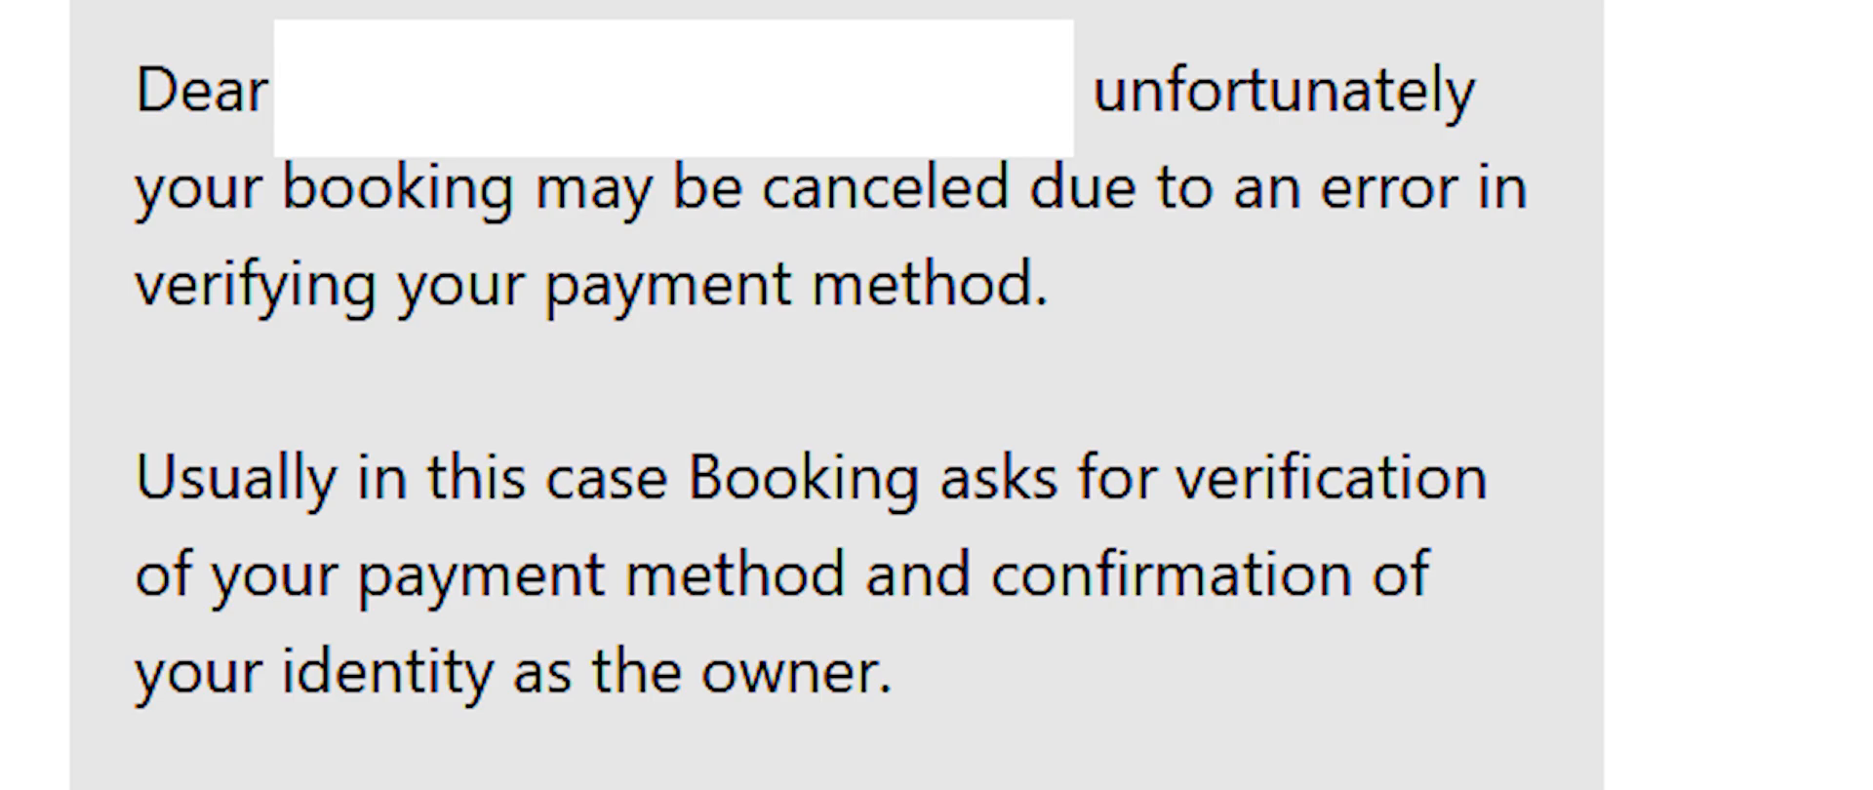
Step: Scroll to the sample phishing message about verifying payment through a personalised link
{"action": "scroll", "scroll_direction": "down", "scroll_amount": 3}
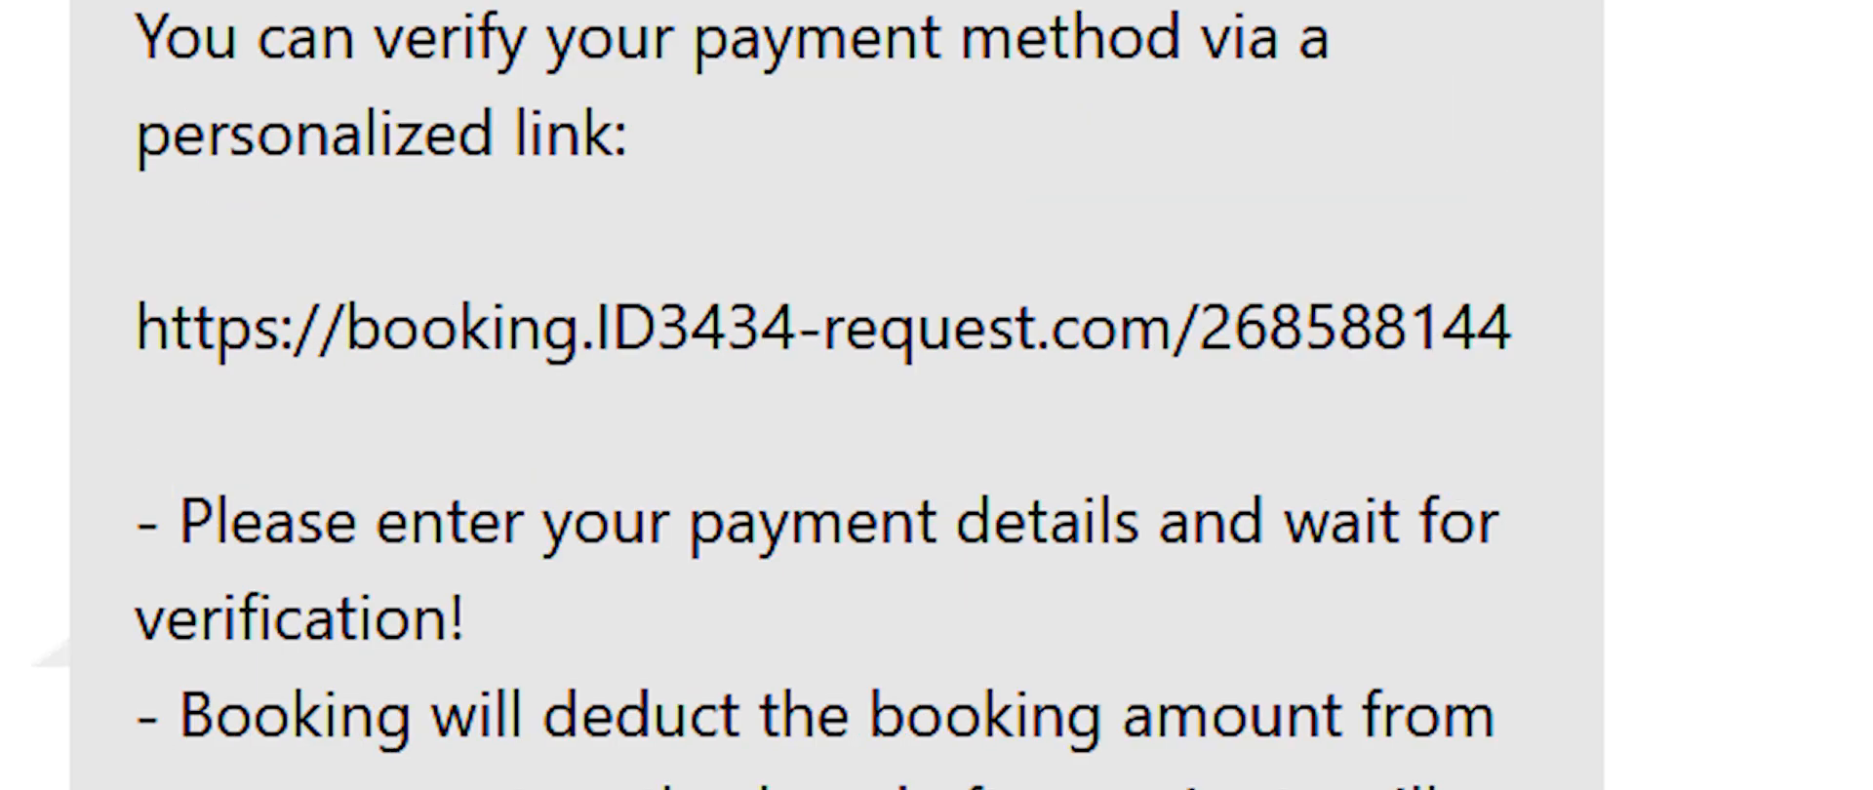
{"action": "scroll", "scroll_direction": "down", "scroll_amount": 3}
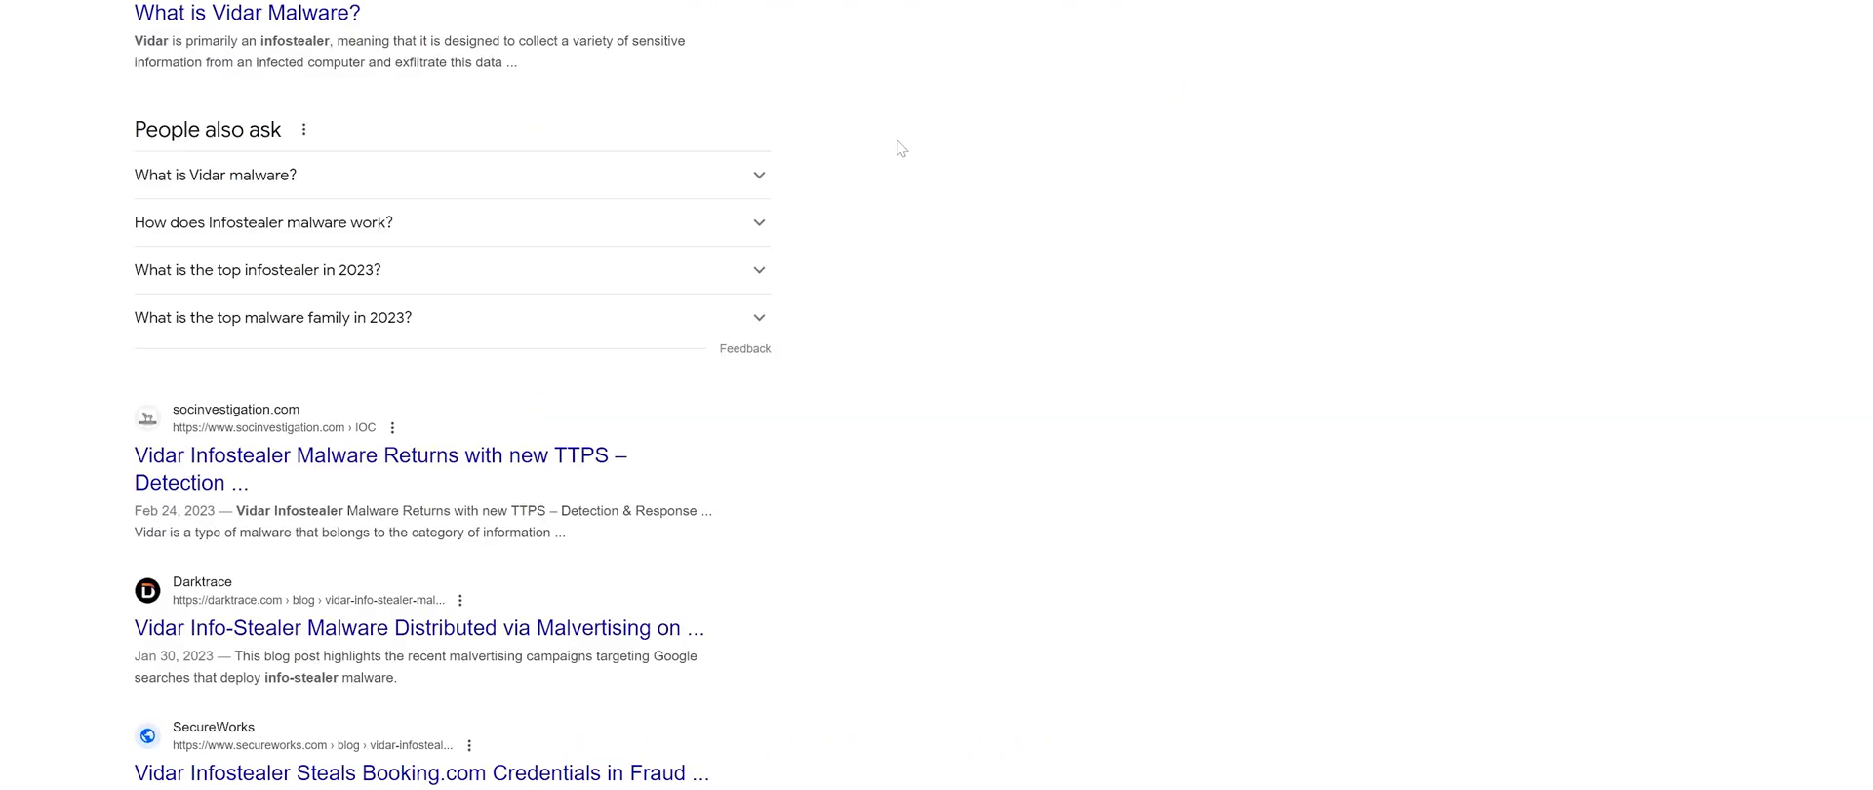
{"action": "mouse_move", "coordinate": [460, 461]}
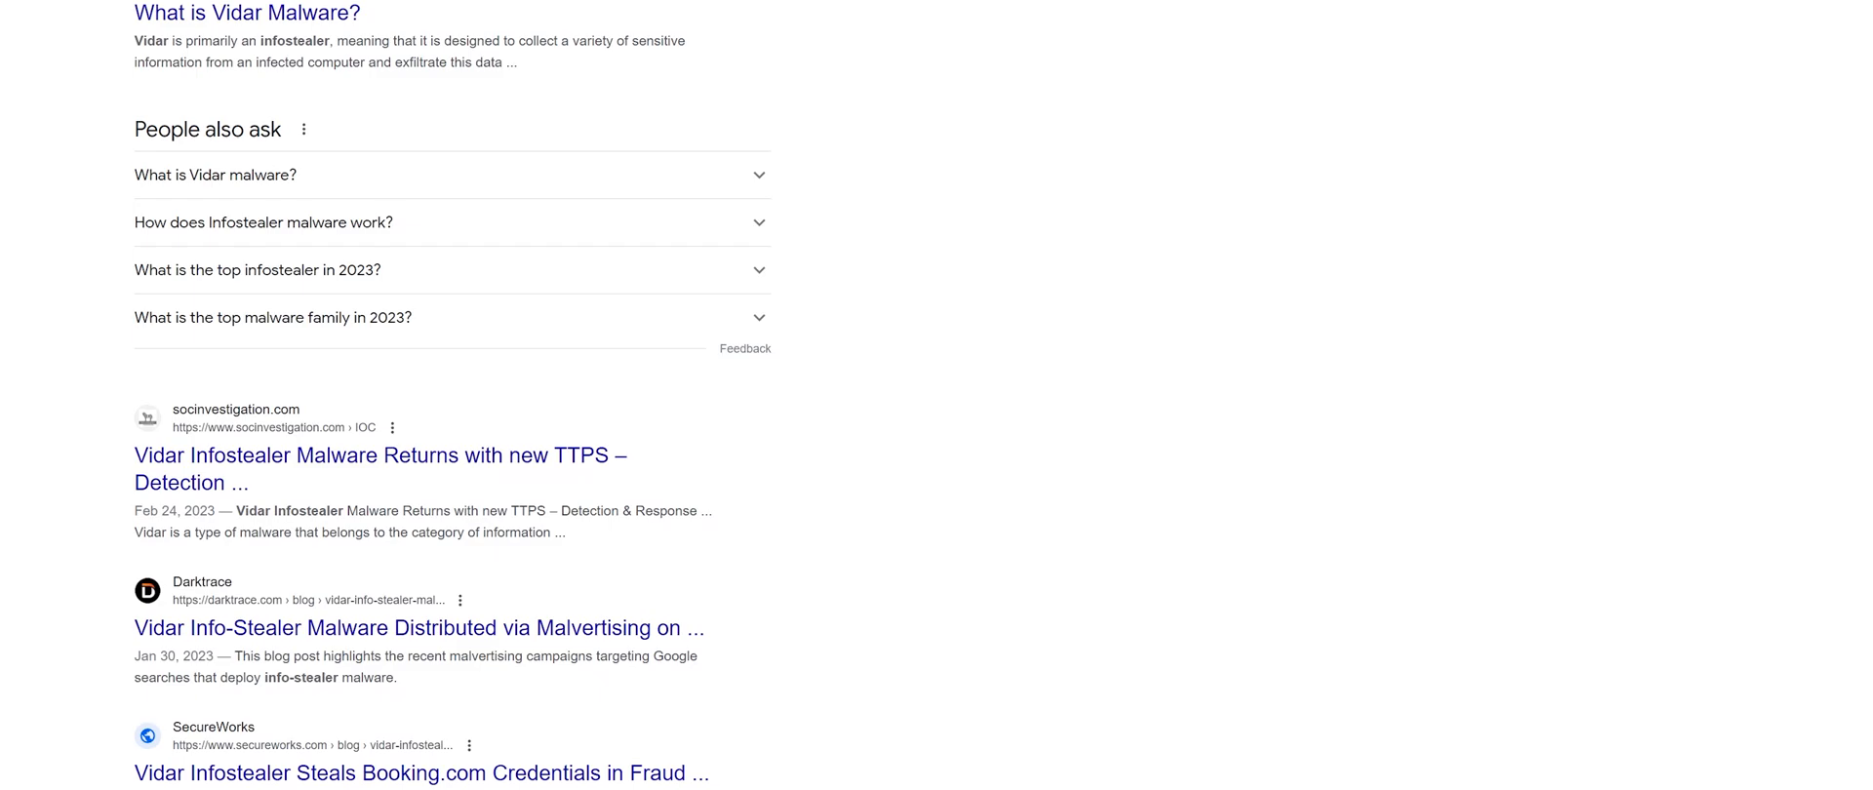
Step: From the Vidar search results, reach the SecureWorks 'Vidar Infostealer Steals Booking.com Credentials' article
{"action": "scroll", "scroll_direction": "down", "scroll_amount": 3}
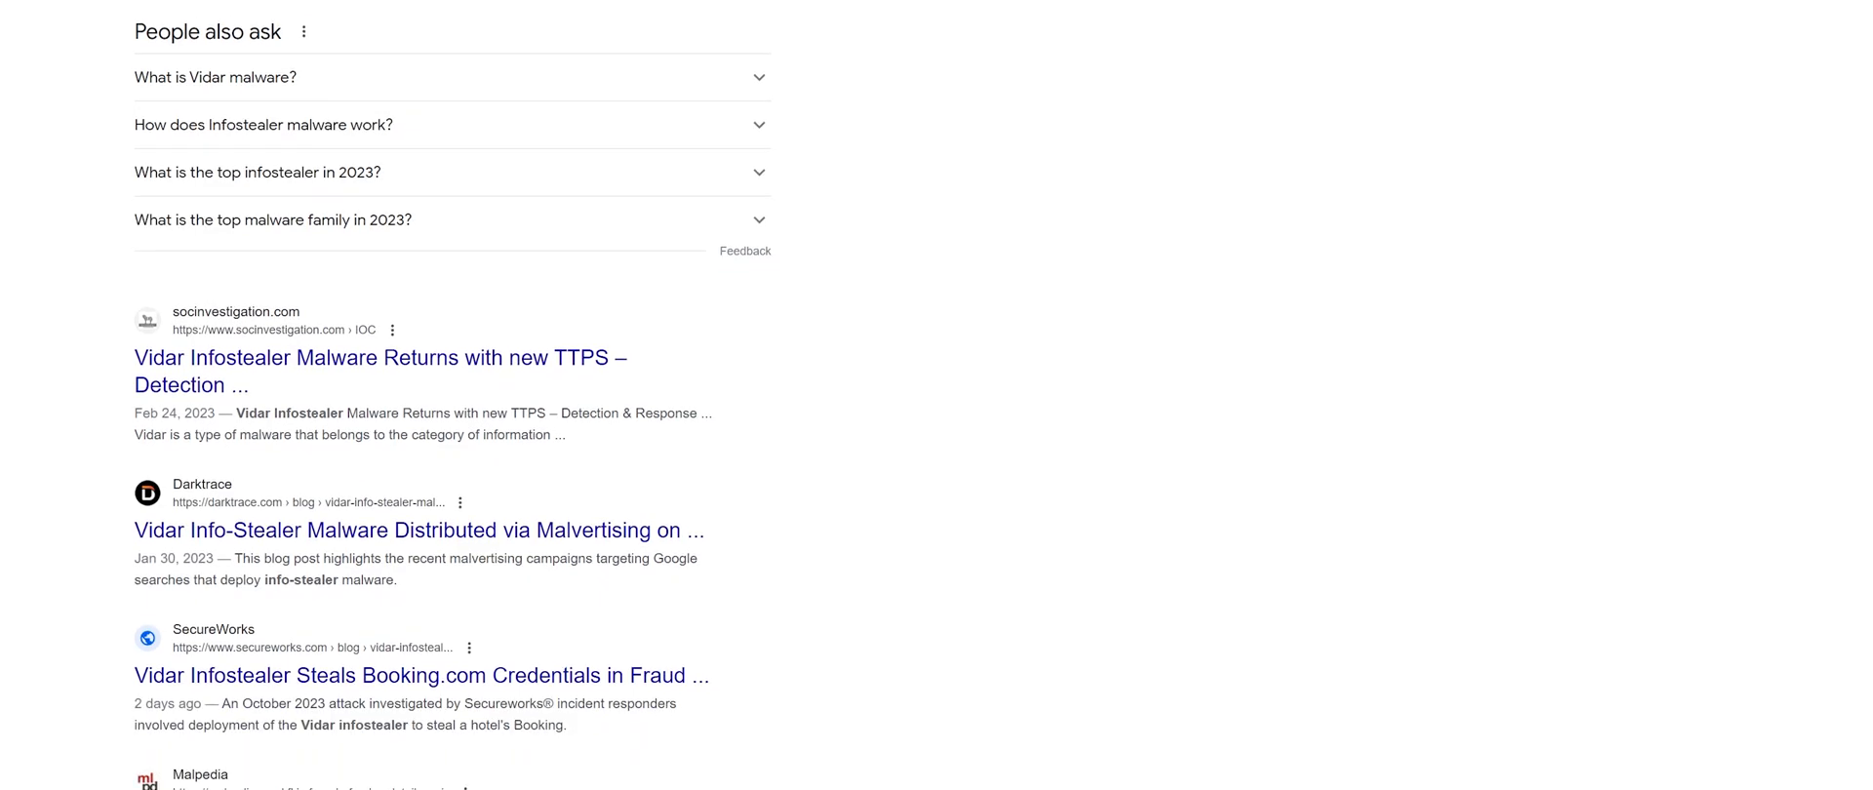
{"action": "scroll", "scroll_direction": "down", "scroll_amount": 3}
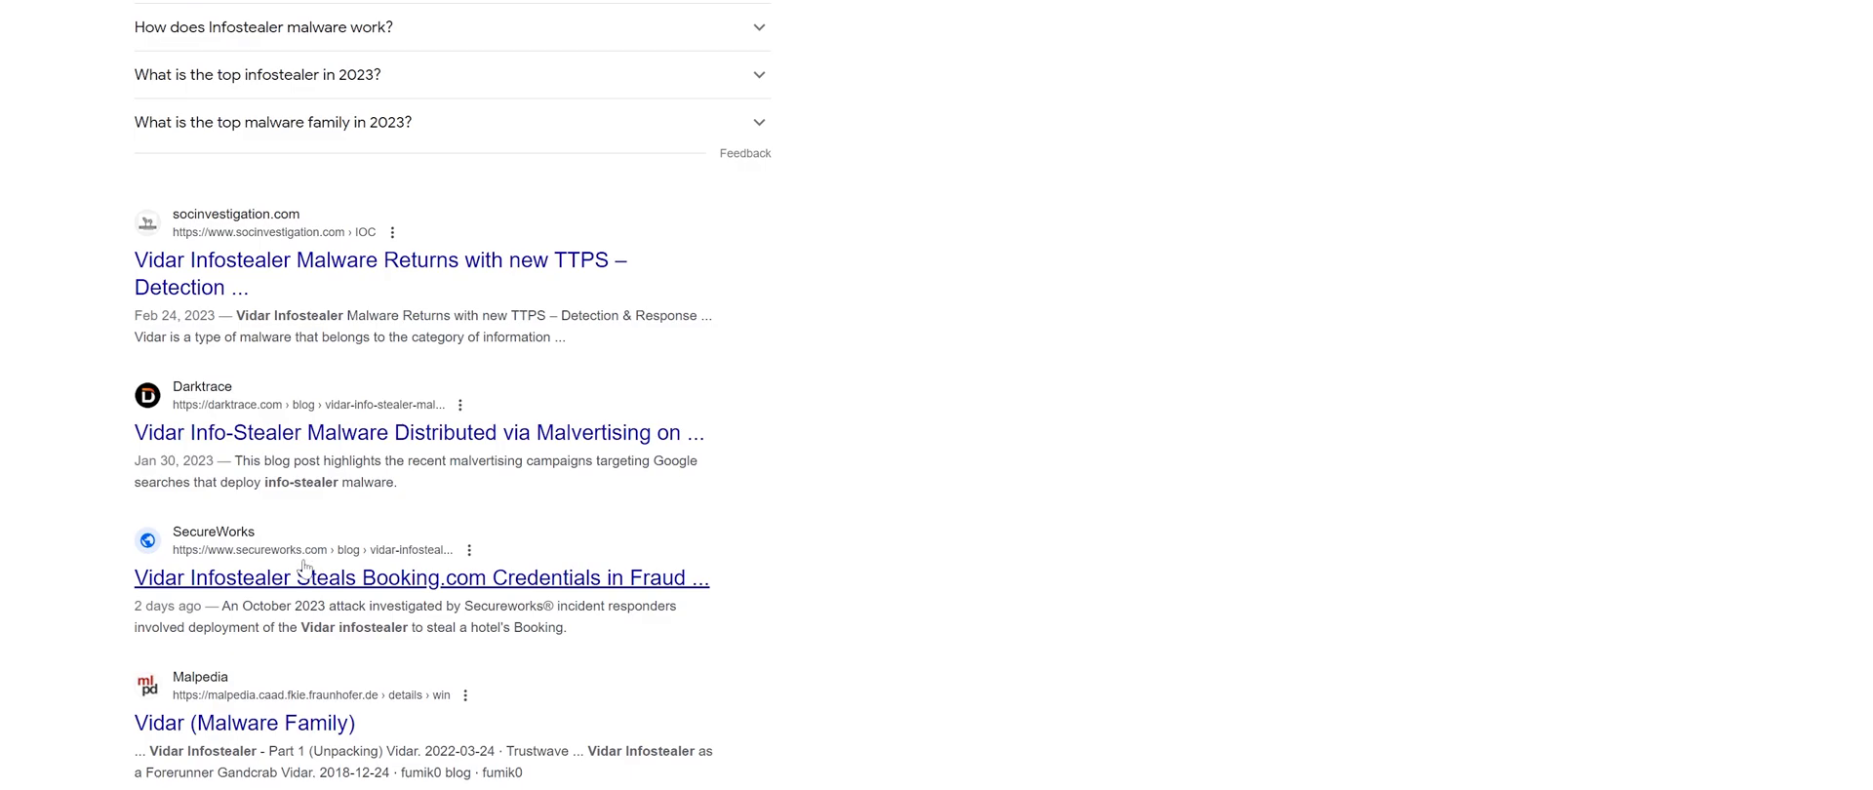
{"action": "mouse_move", "coordinate": [1339, 439]}
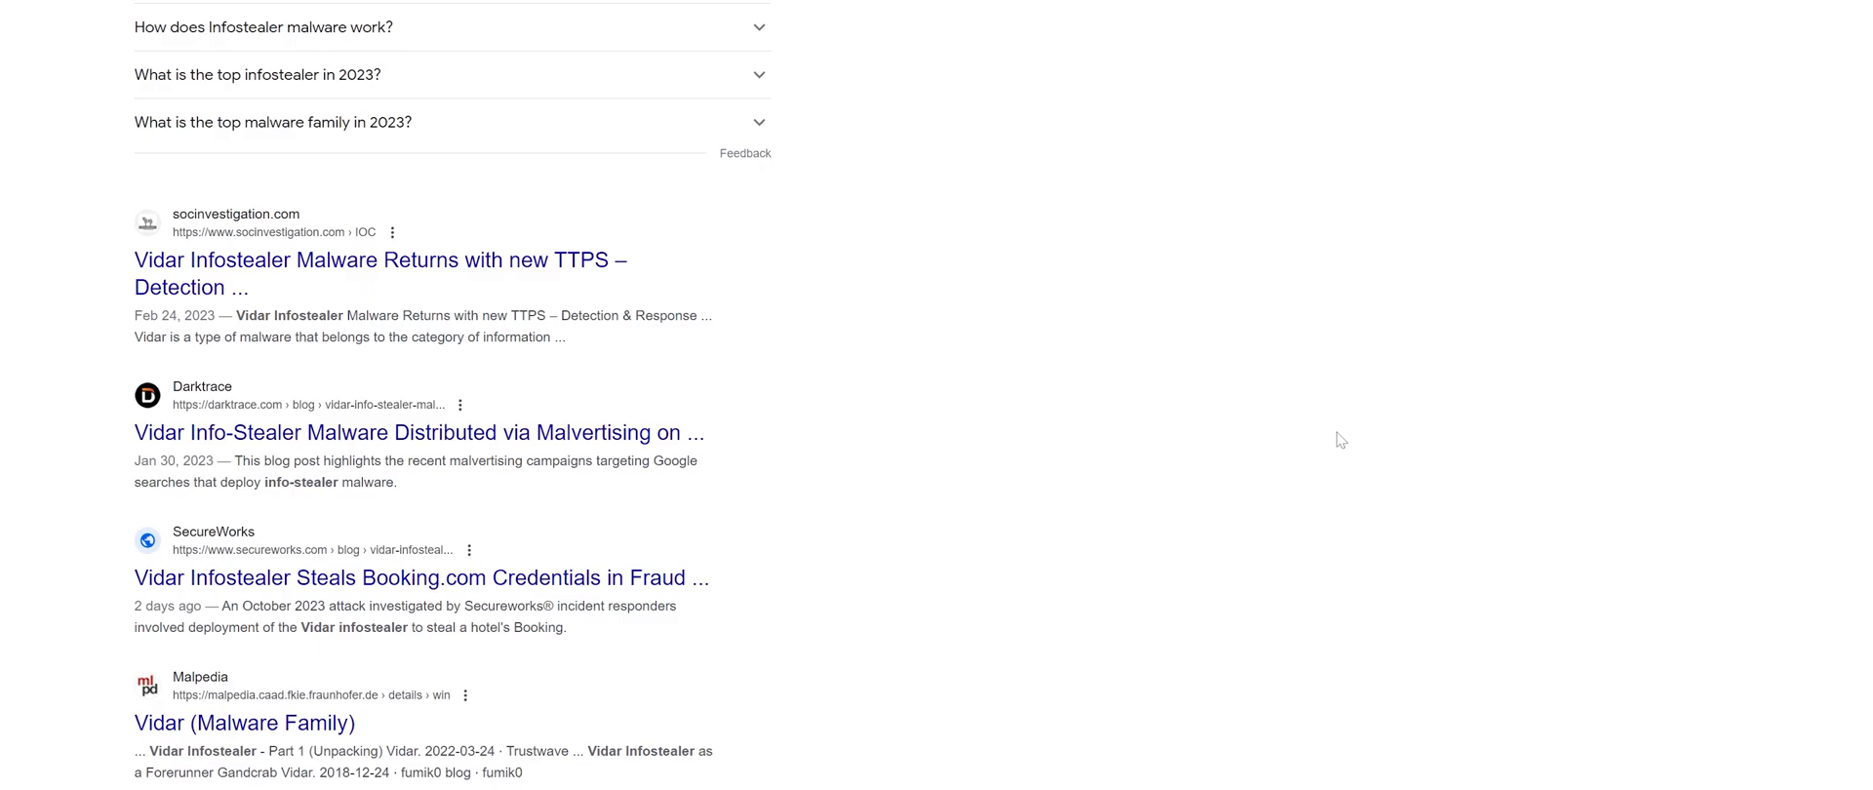
{"action": "left_click", "coordinate": [424, 576]}
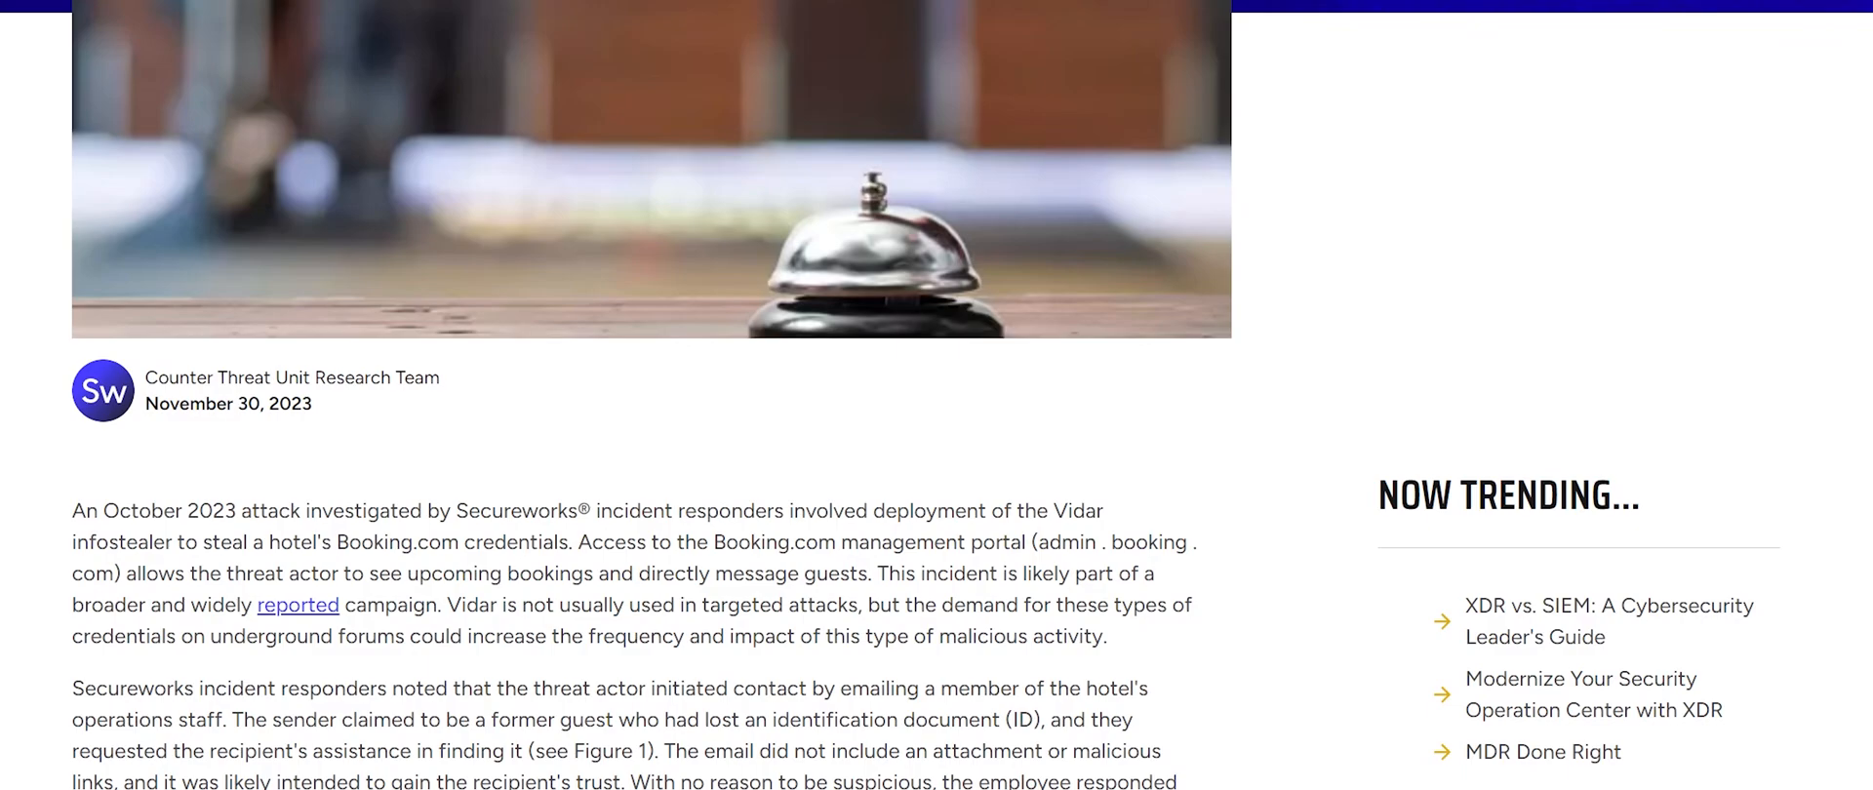
Step: Scroll to the Vidar sample analysis and view Figure 3's C2-hosting configuration at full size
{"action": "scroll", "scroll_direction": "down", "scroll_amount": 3}
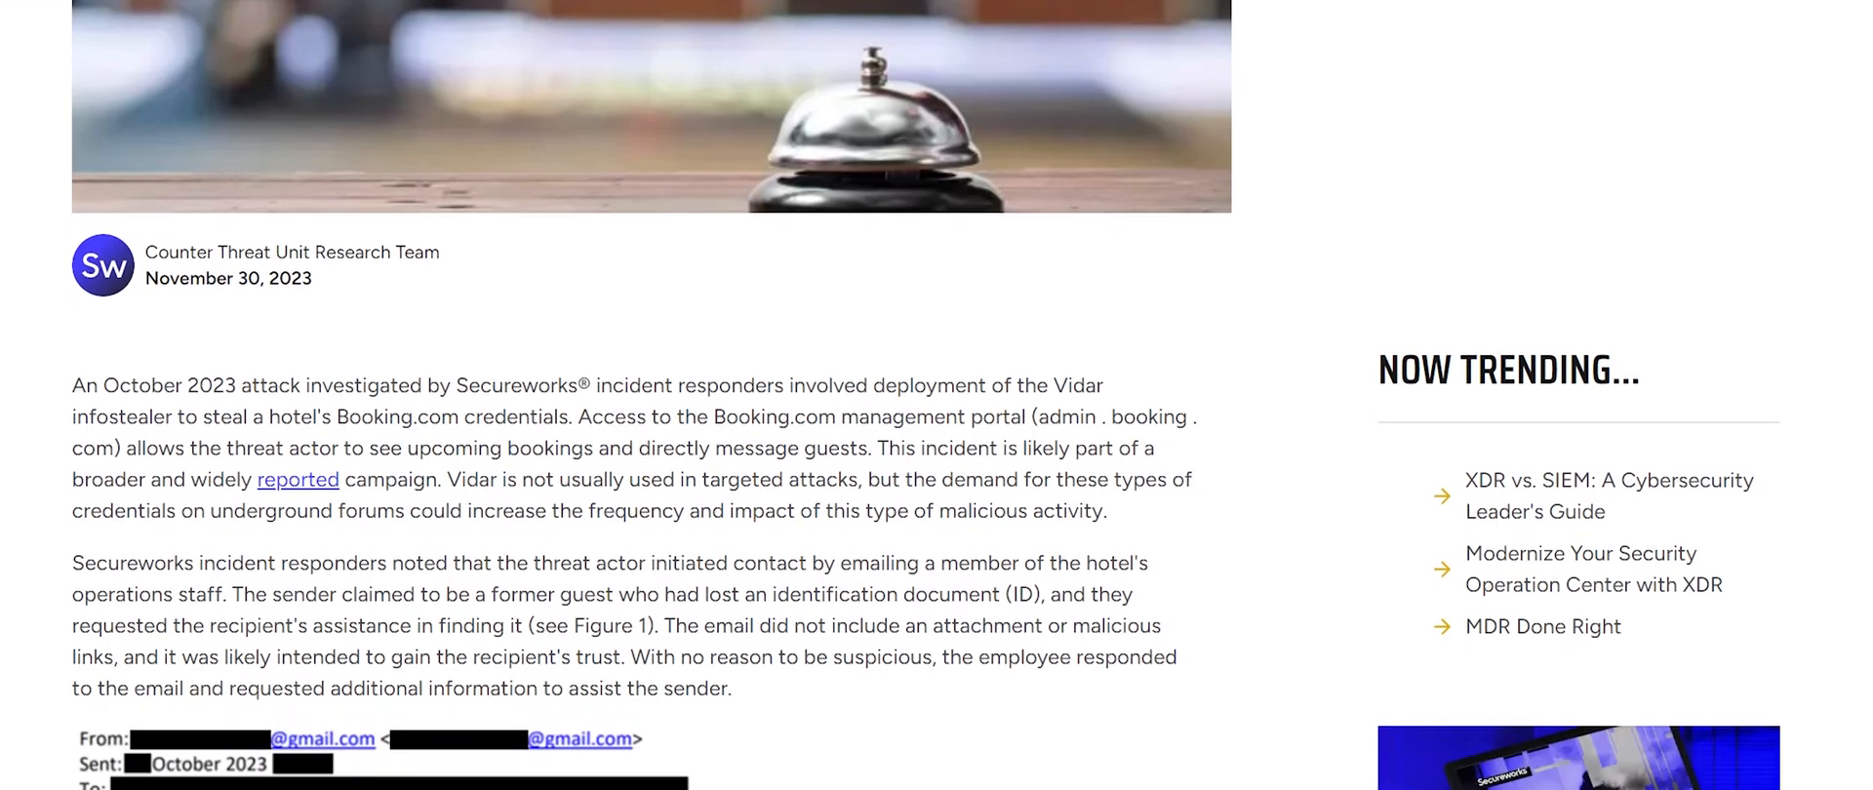
{"action": "scroll", "scroll_direction": "down", "scroll_amount": 3}
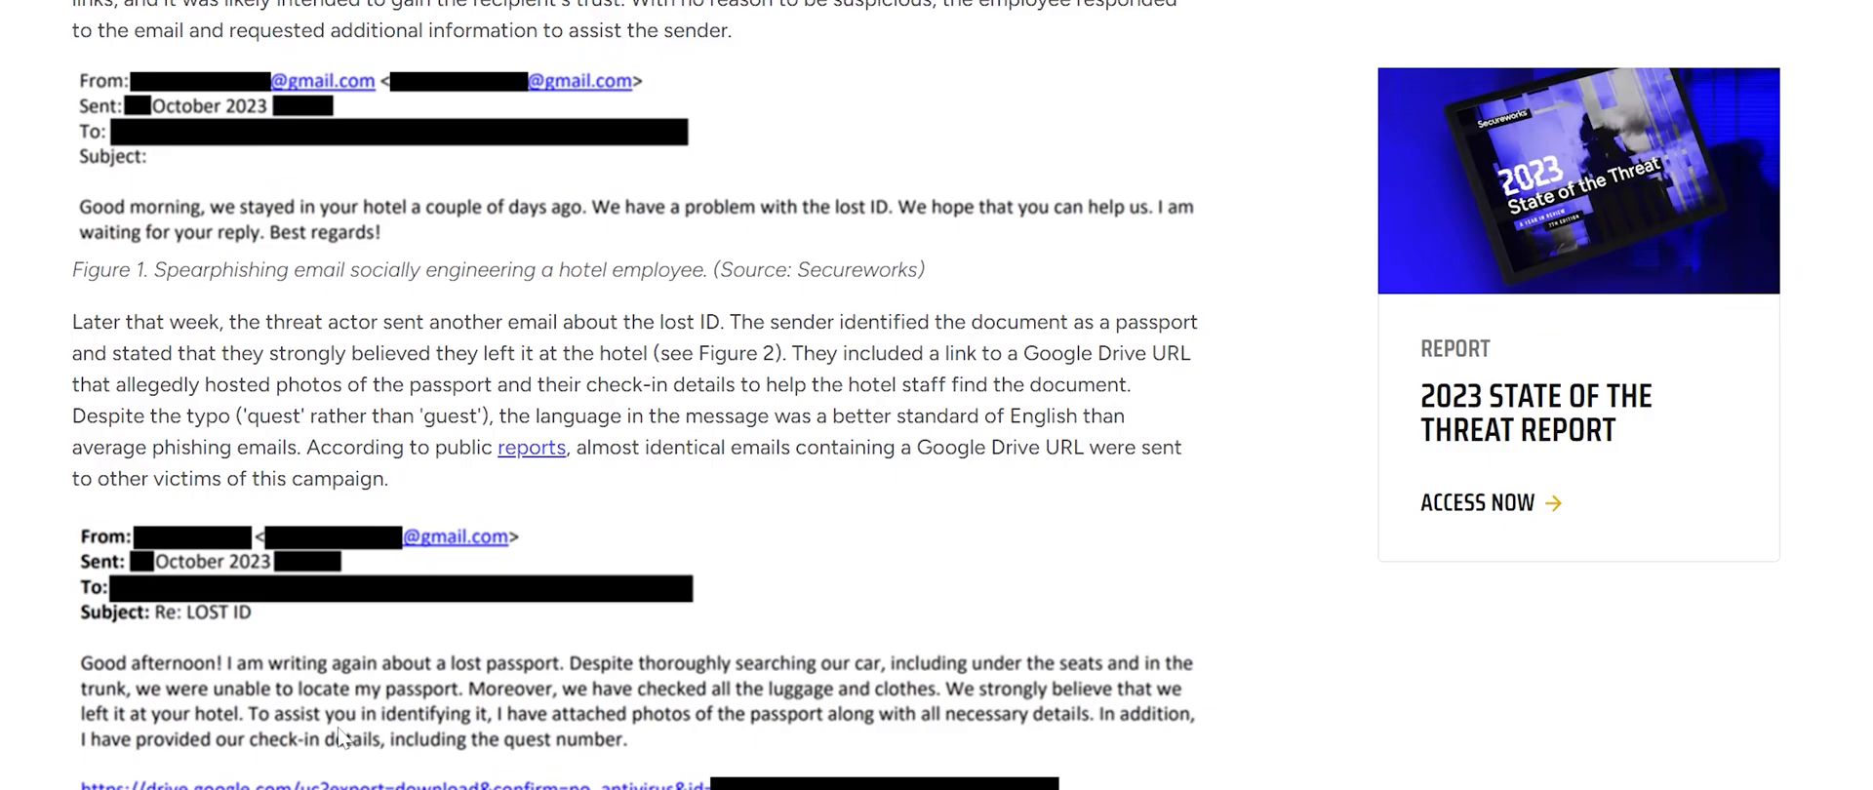
{"action": "scroll", "scroll_direction": "down", "scroll_amount": 3}
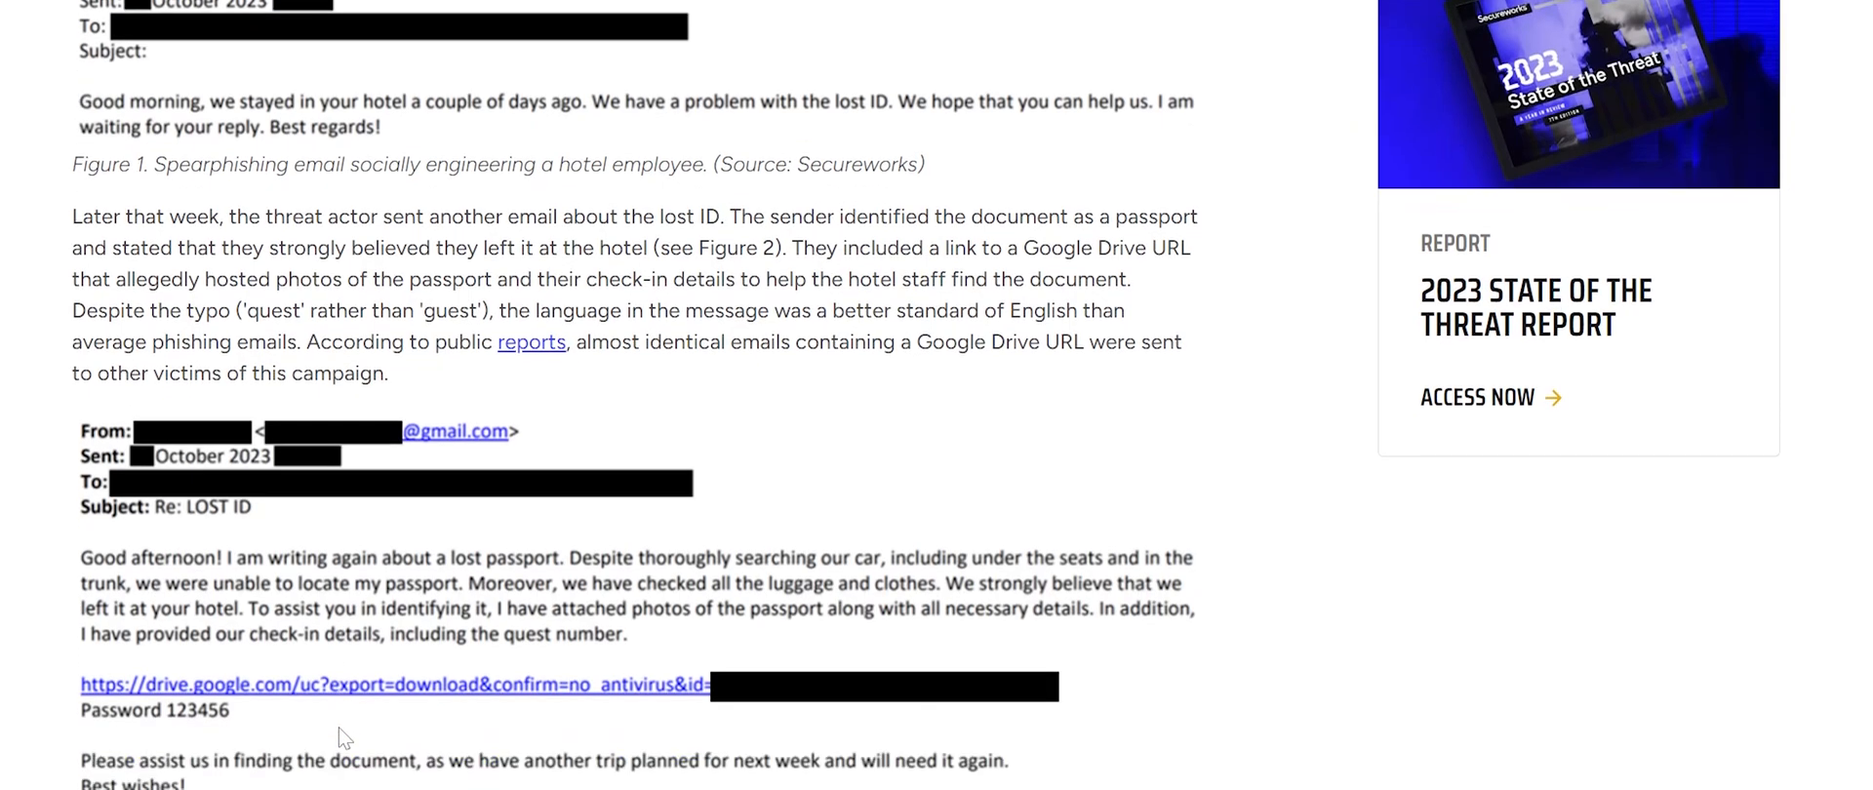
{"action": "scroll", "scroll_direction": "down", "scroll_amount": 3}
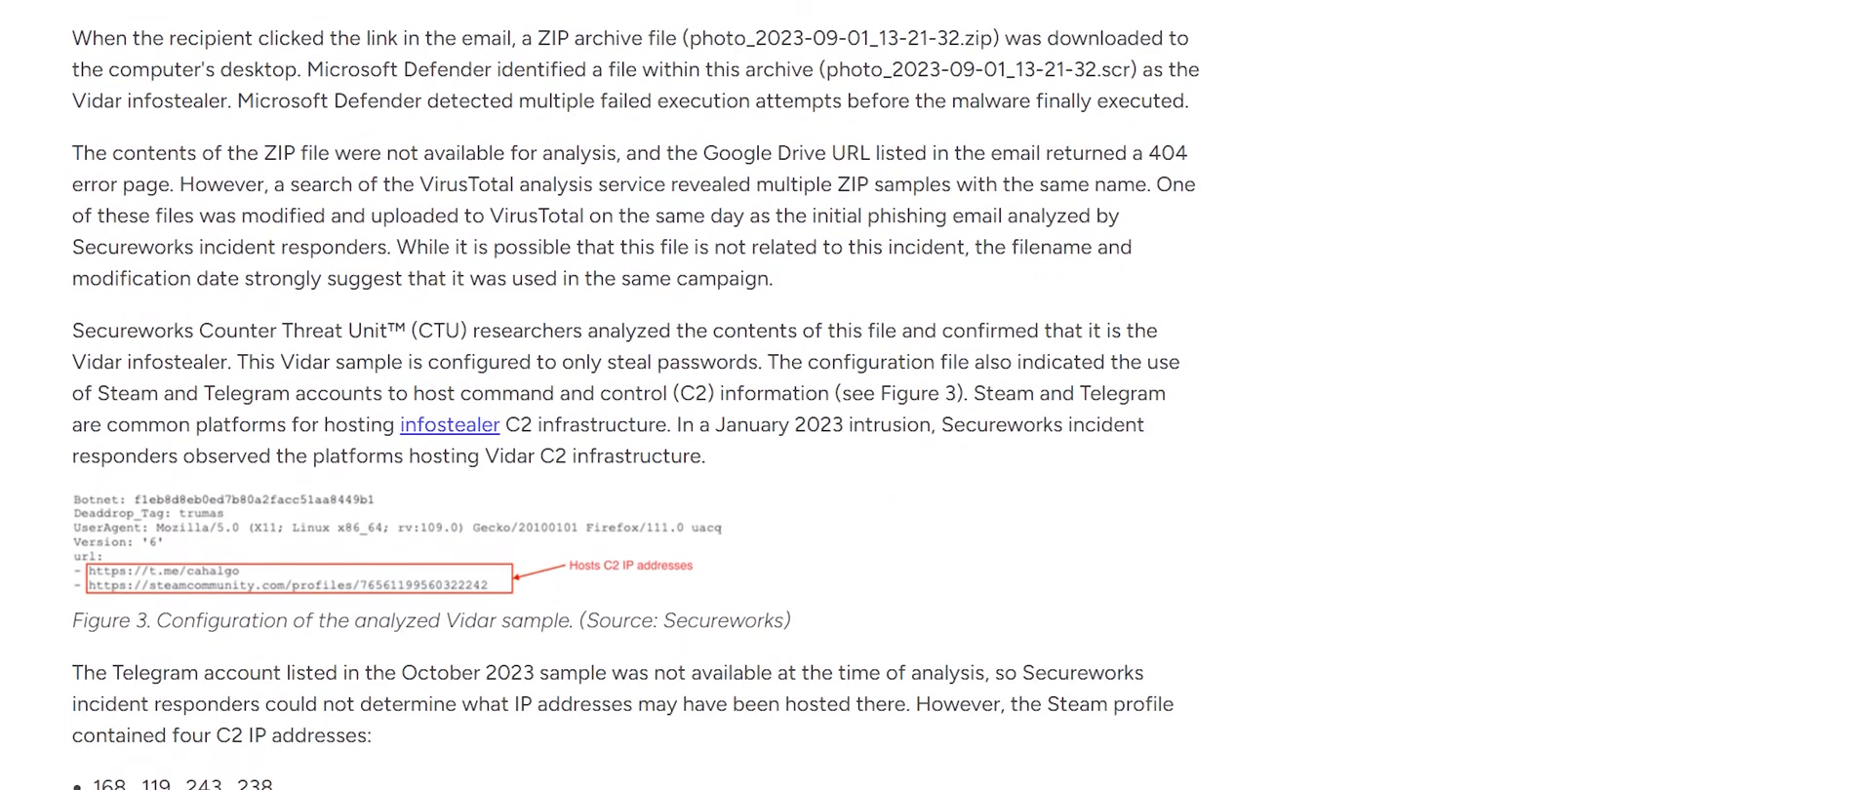
{"action": "scroll", "scroll_direction": "down", "scroll_amount": 3}
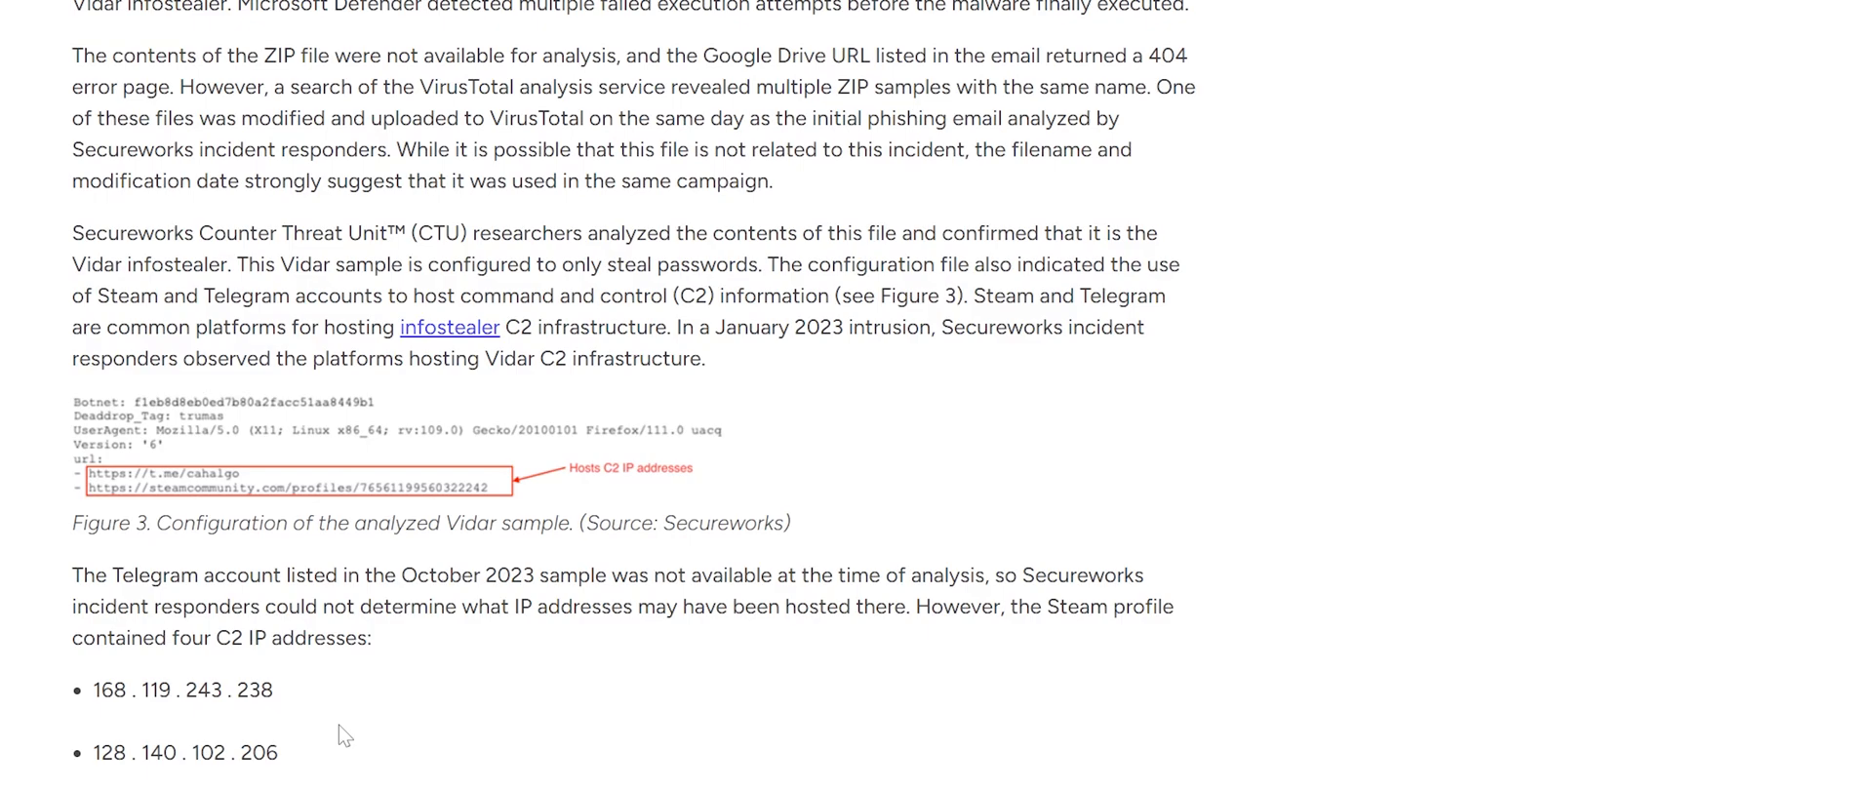
{"action": "mouse_move", "coordinate": [142, 468]}
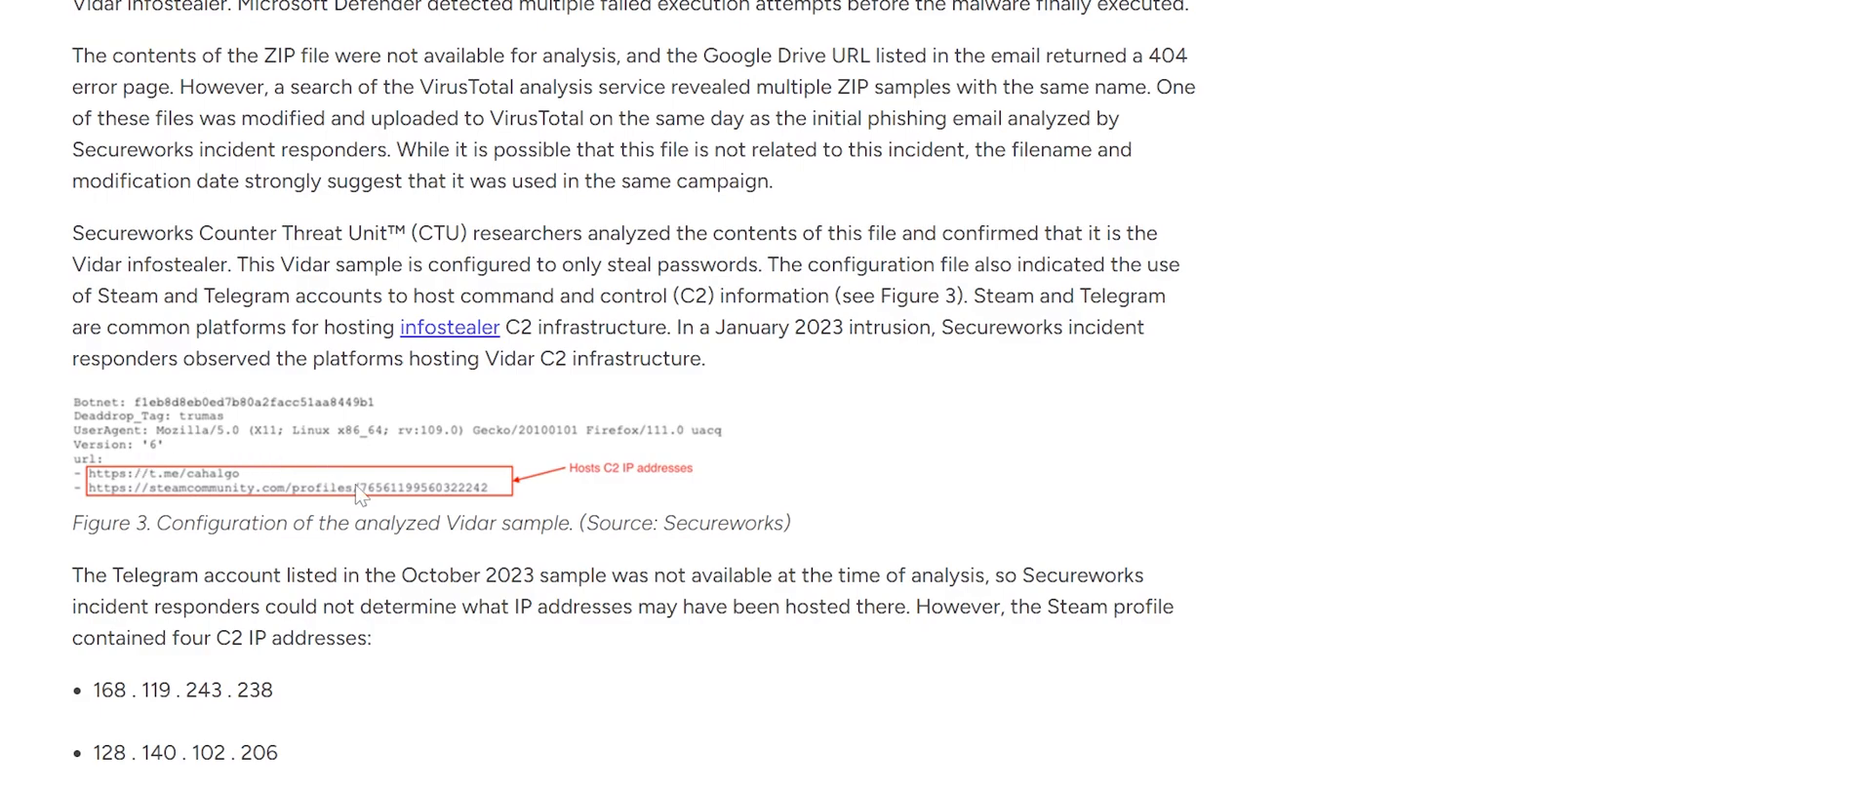
{"action": "mouse_move", "coordinate": [254, 487]}
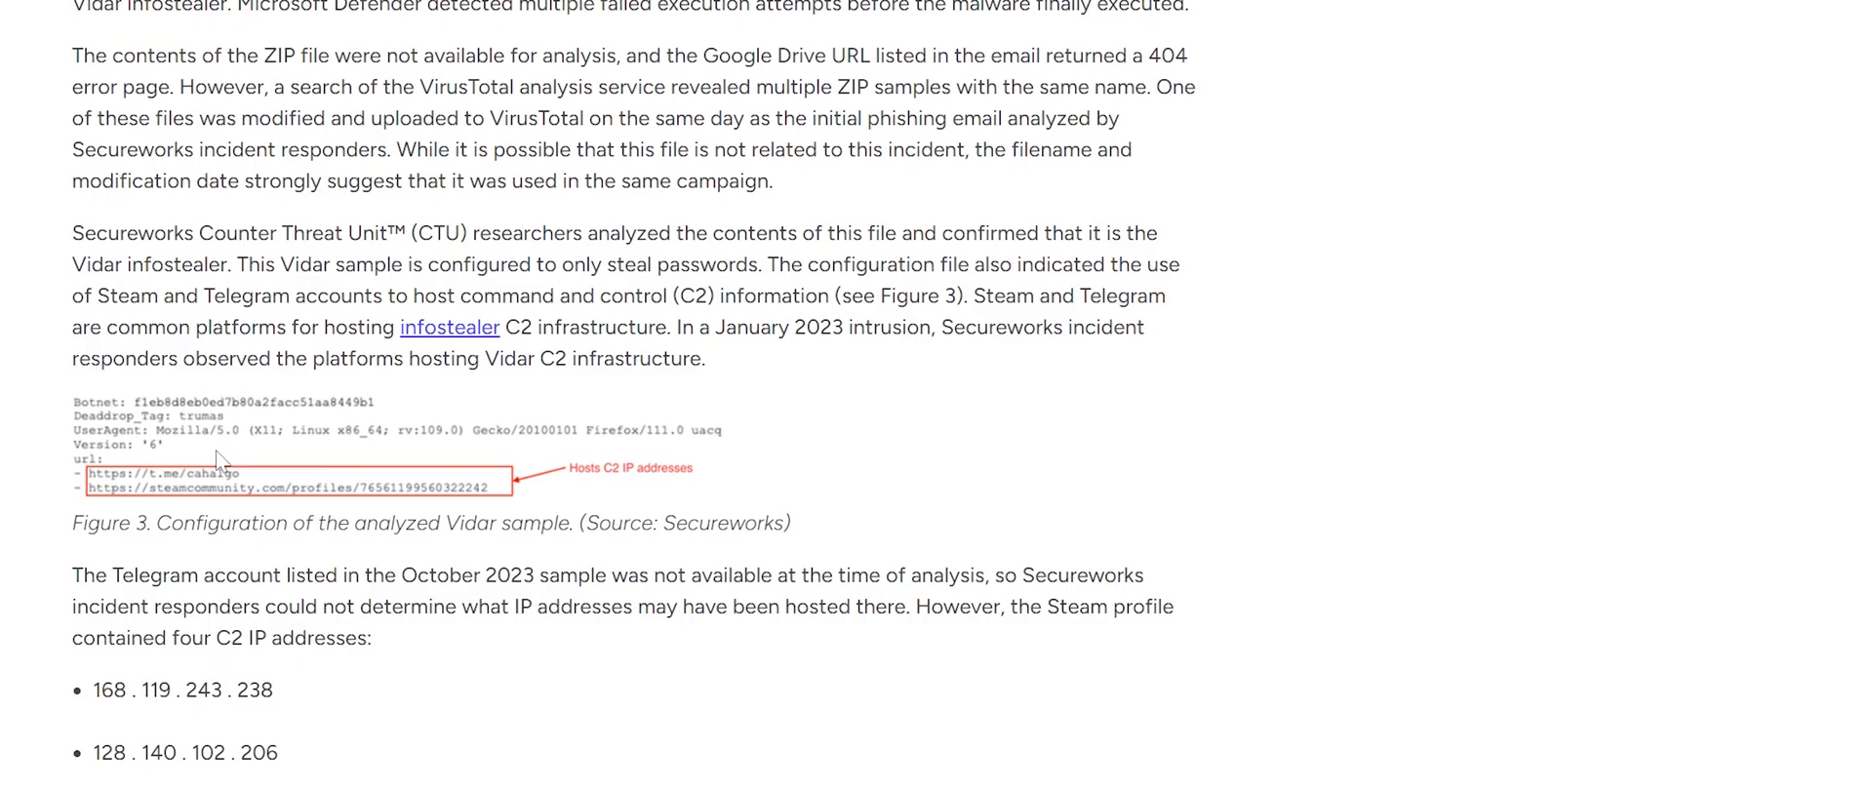
{"action": "mouse_move", "coordinate": [316, 468]}
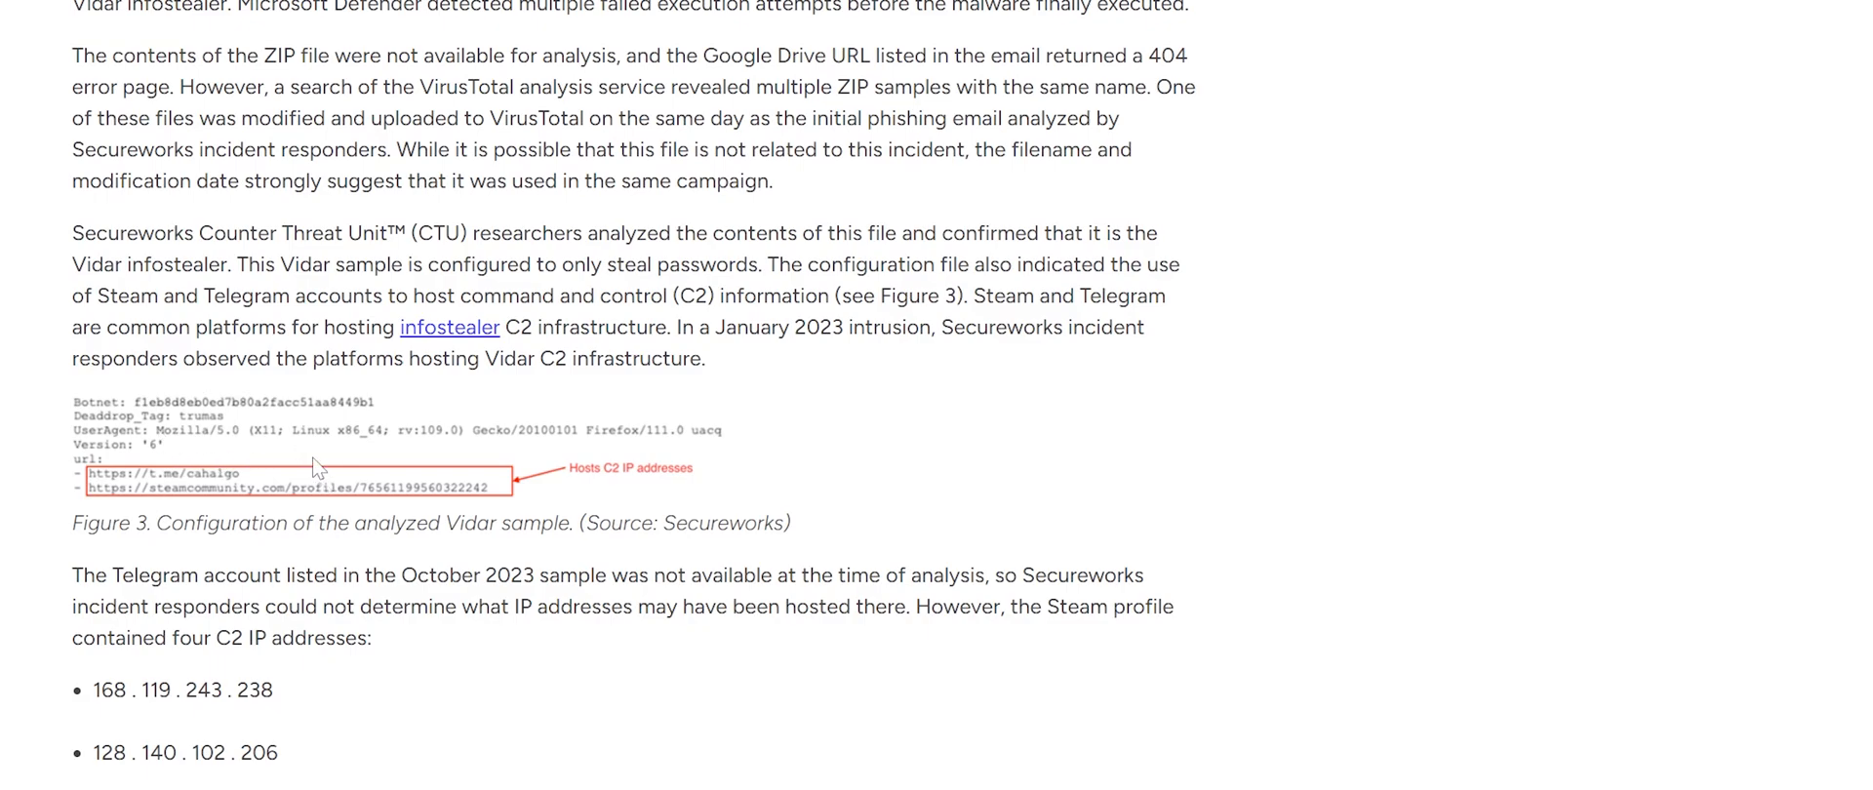
{"action": "right_click", "coordinate": [316, 468]}
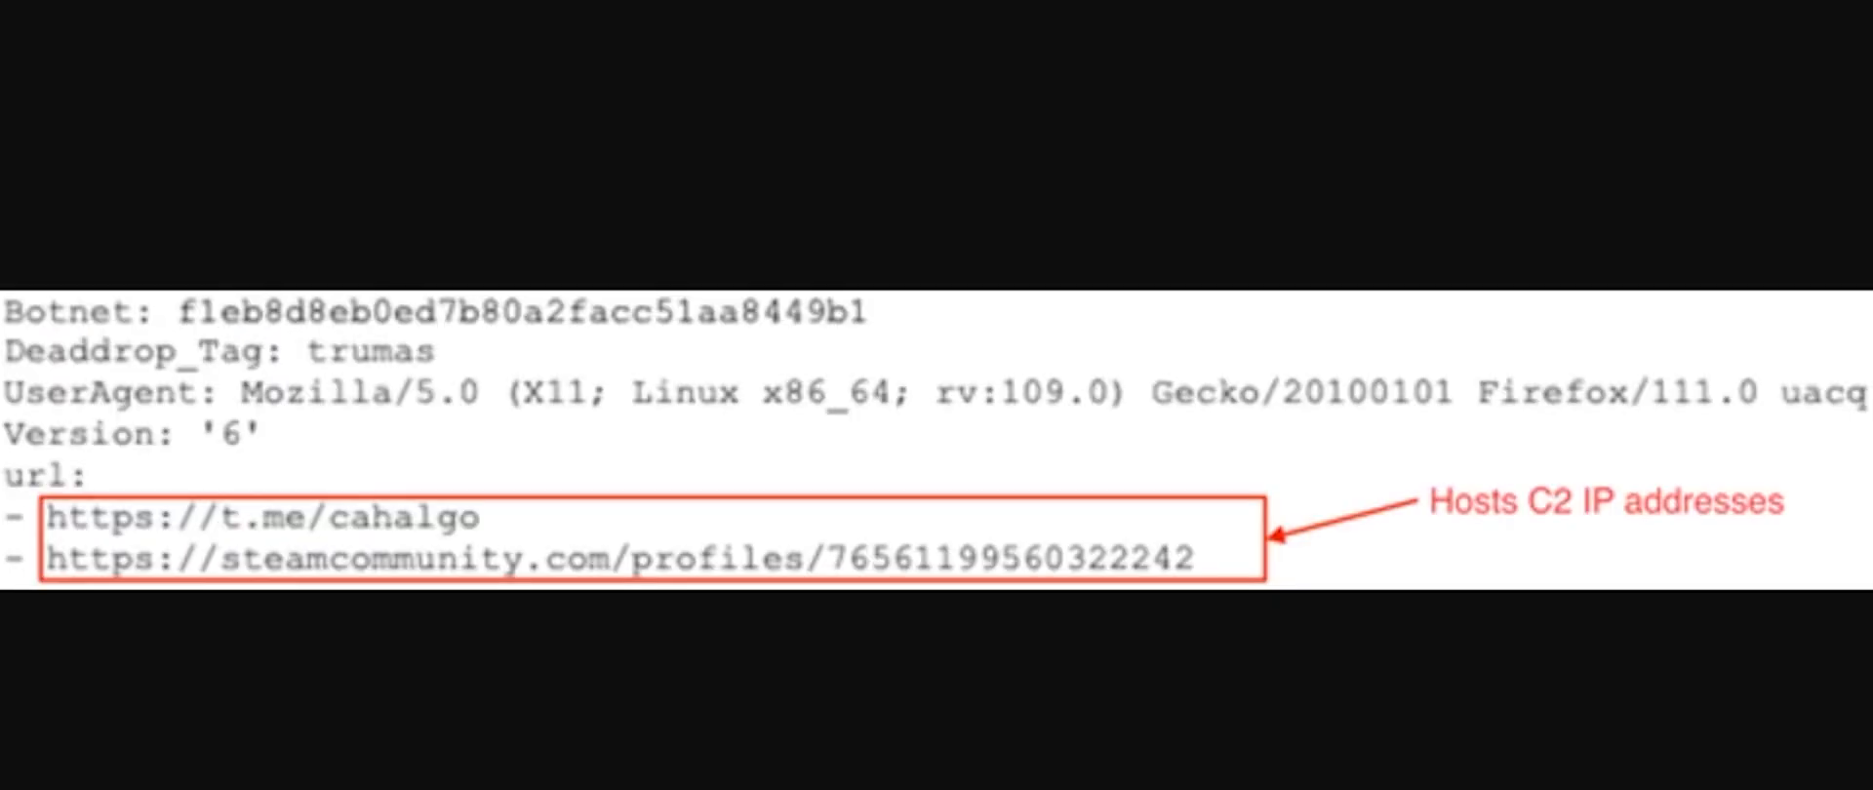
{"action": "mouse_move", "coordinate": [273, 398]}
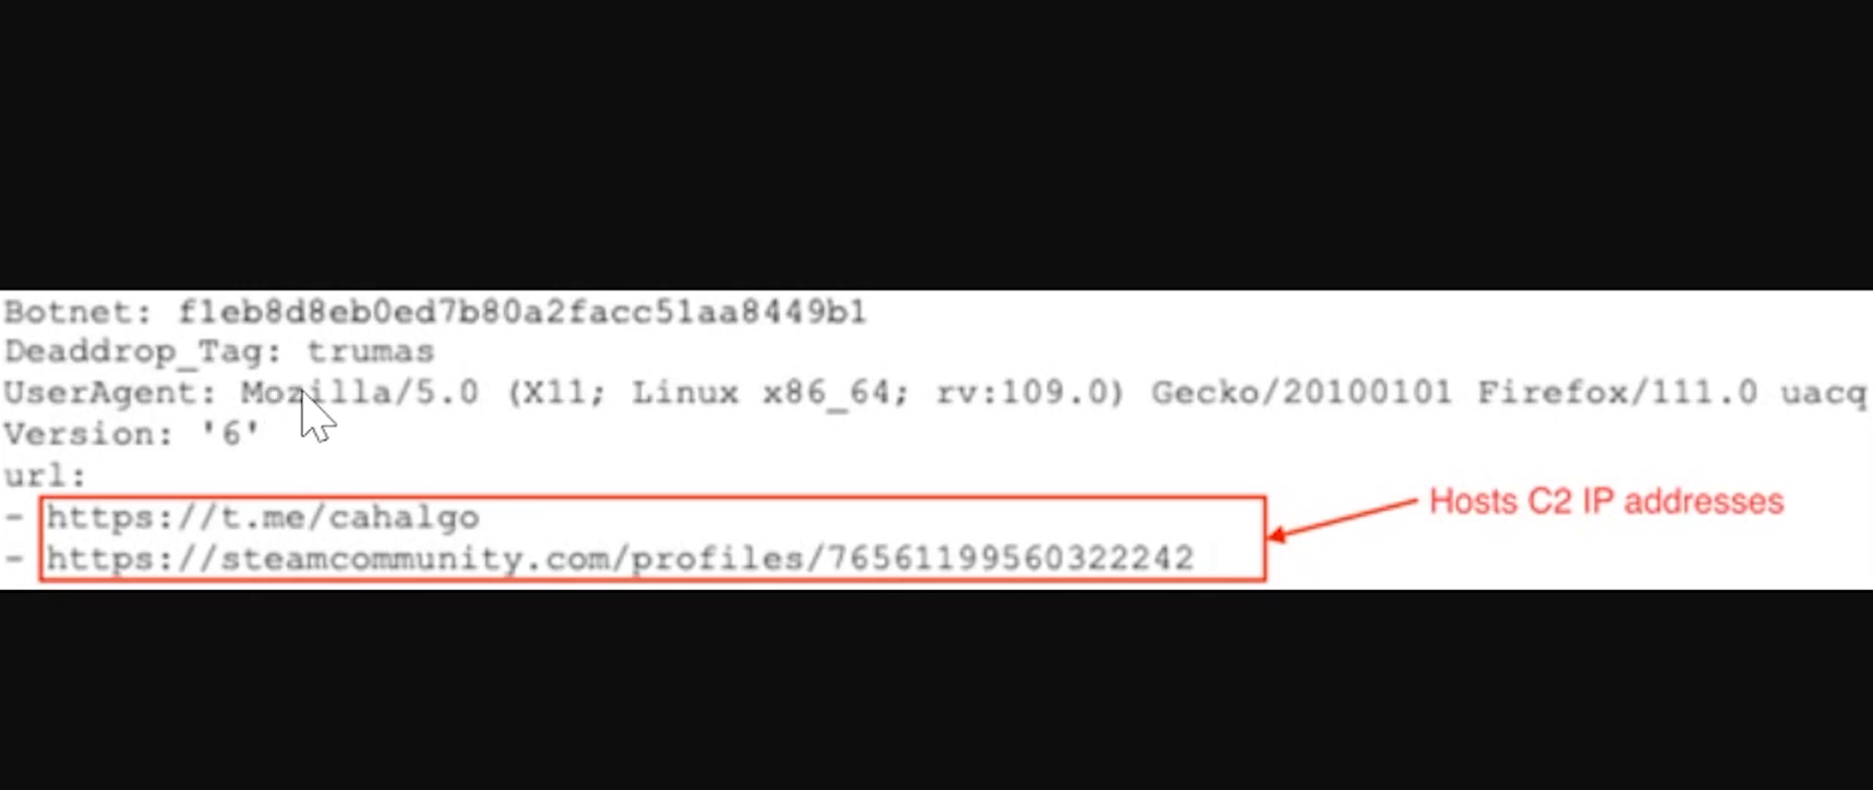
{"action": "mouse_move", "coordinate": [655, 415]}
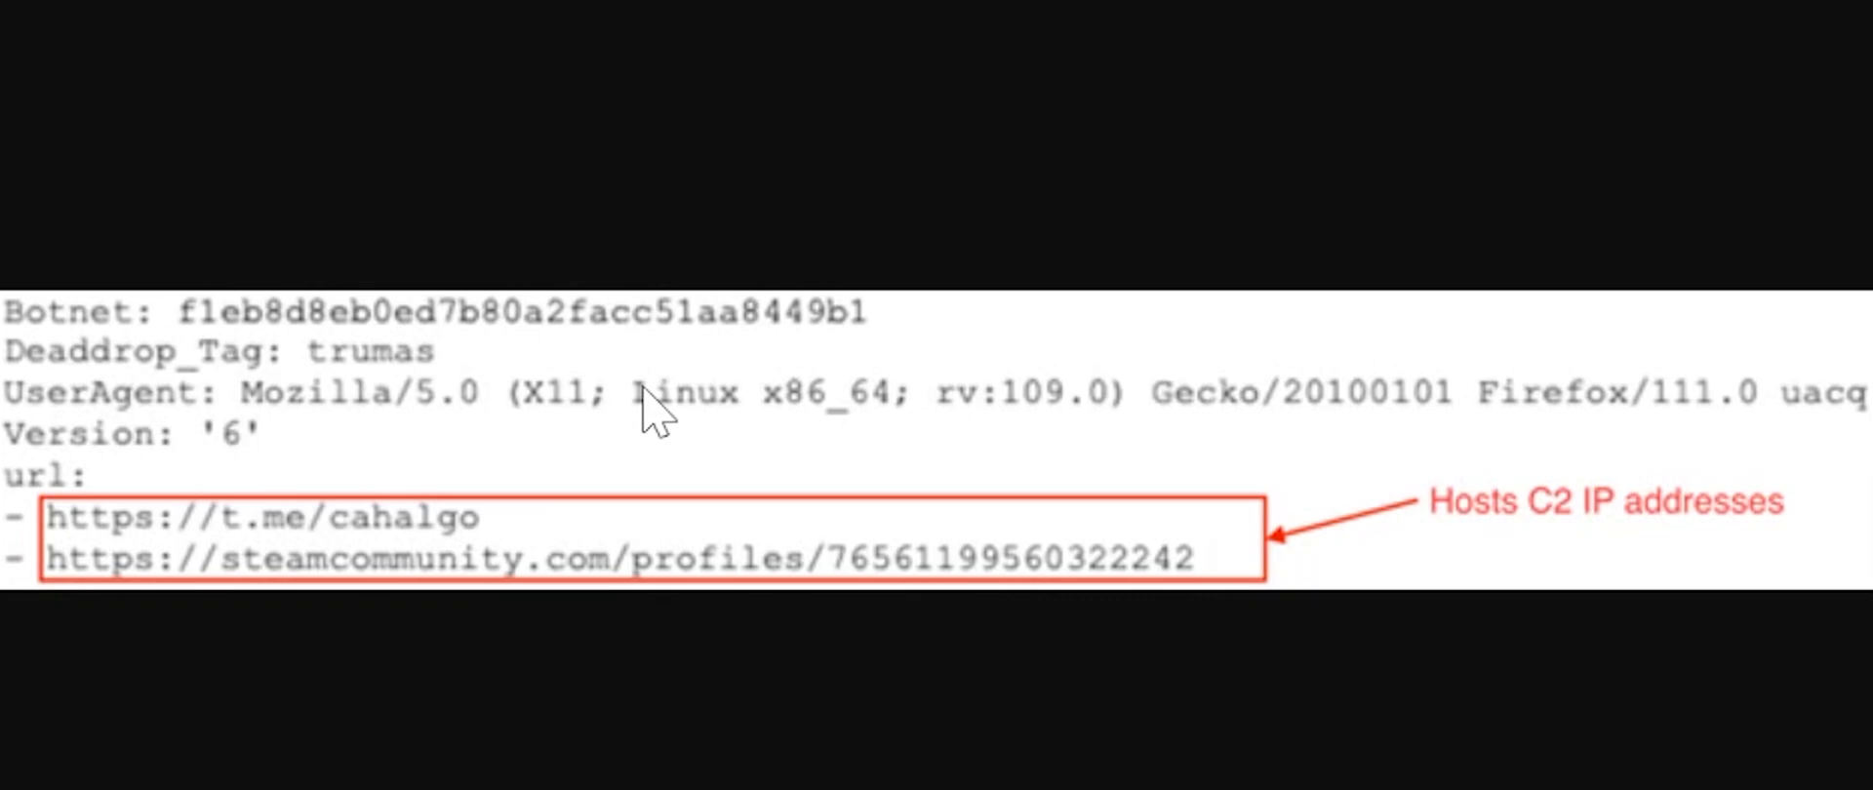
{"action": "mouse_move", "coordinate": [513, 411]}
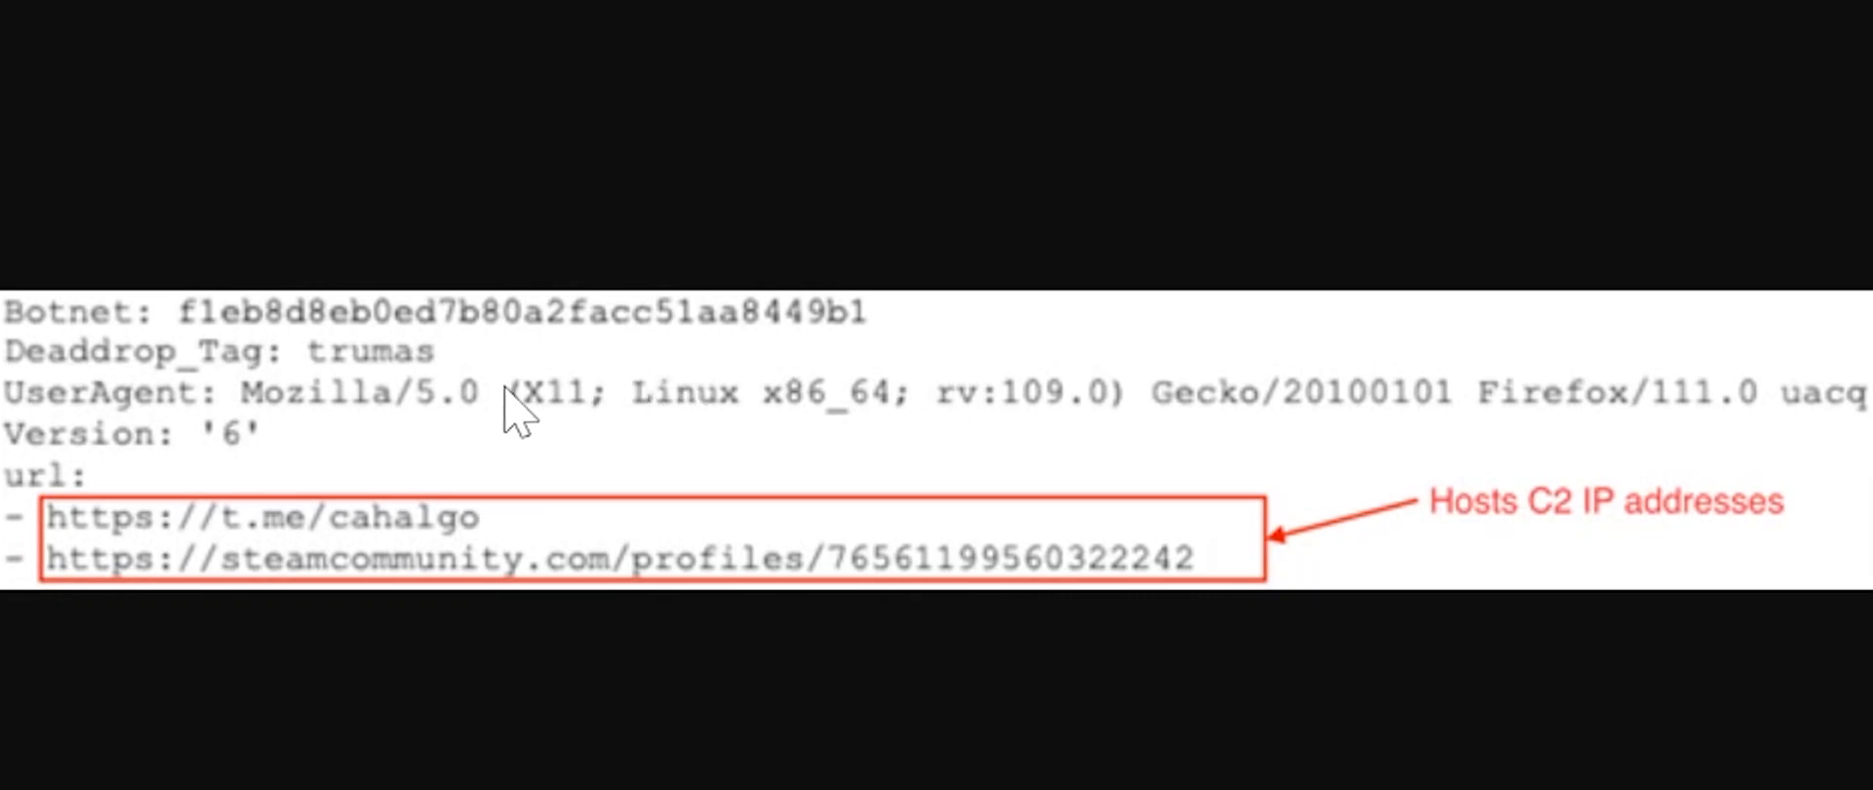
{"action": "mouse_move", "coordinate": [1695, 417]}
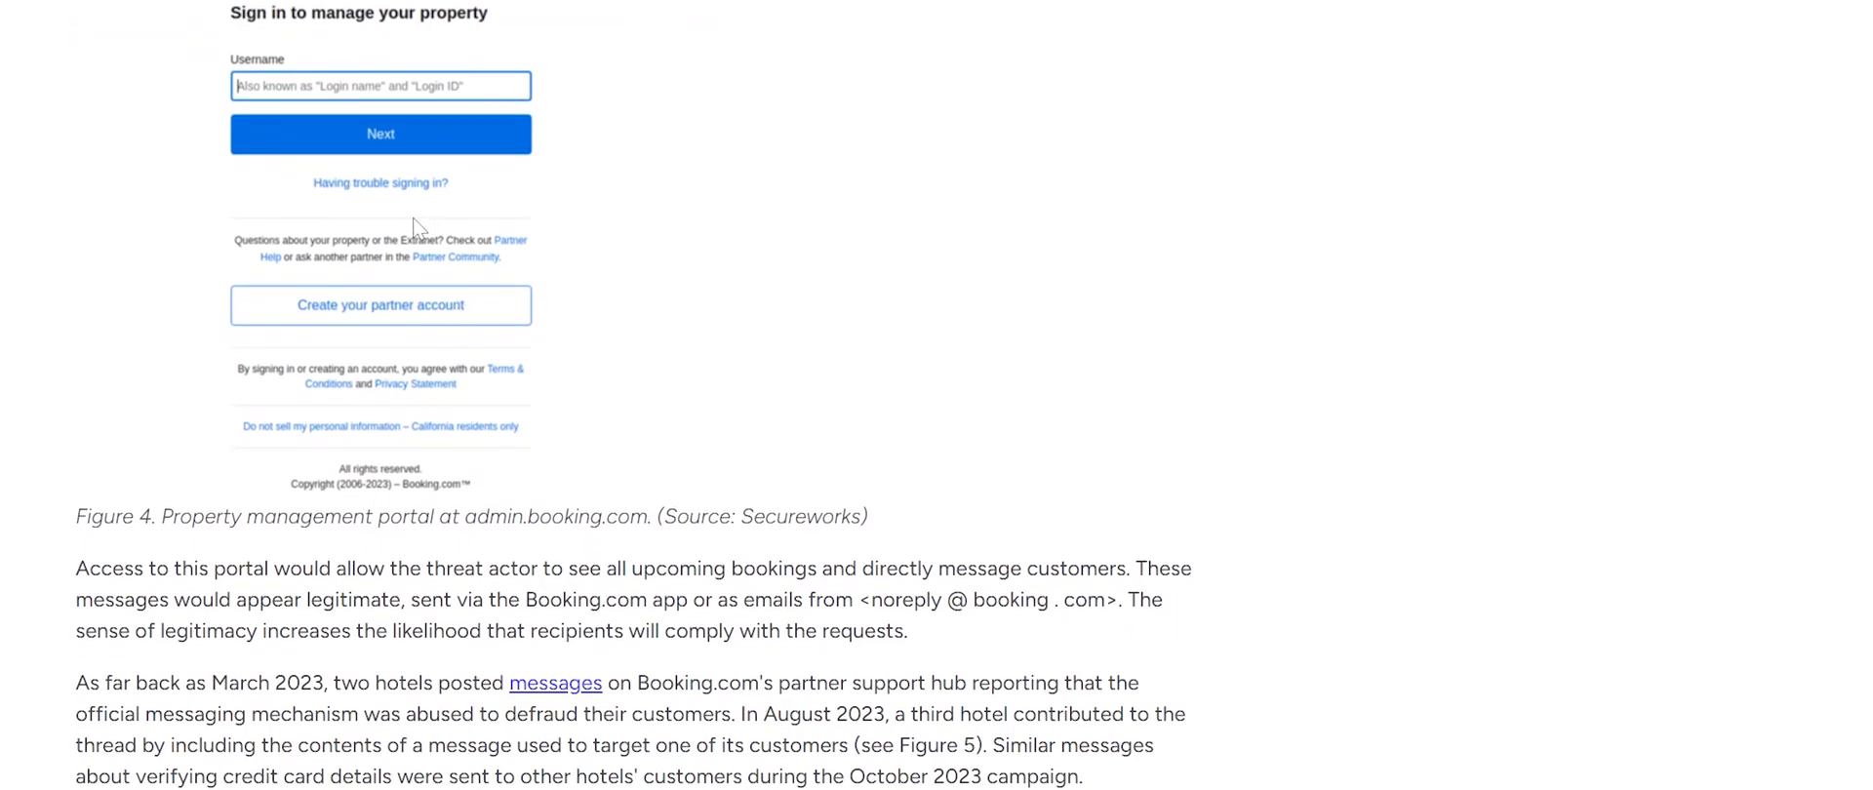
{"action": "mouse_move", "coordinate": [422, 264]}
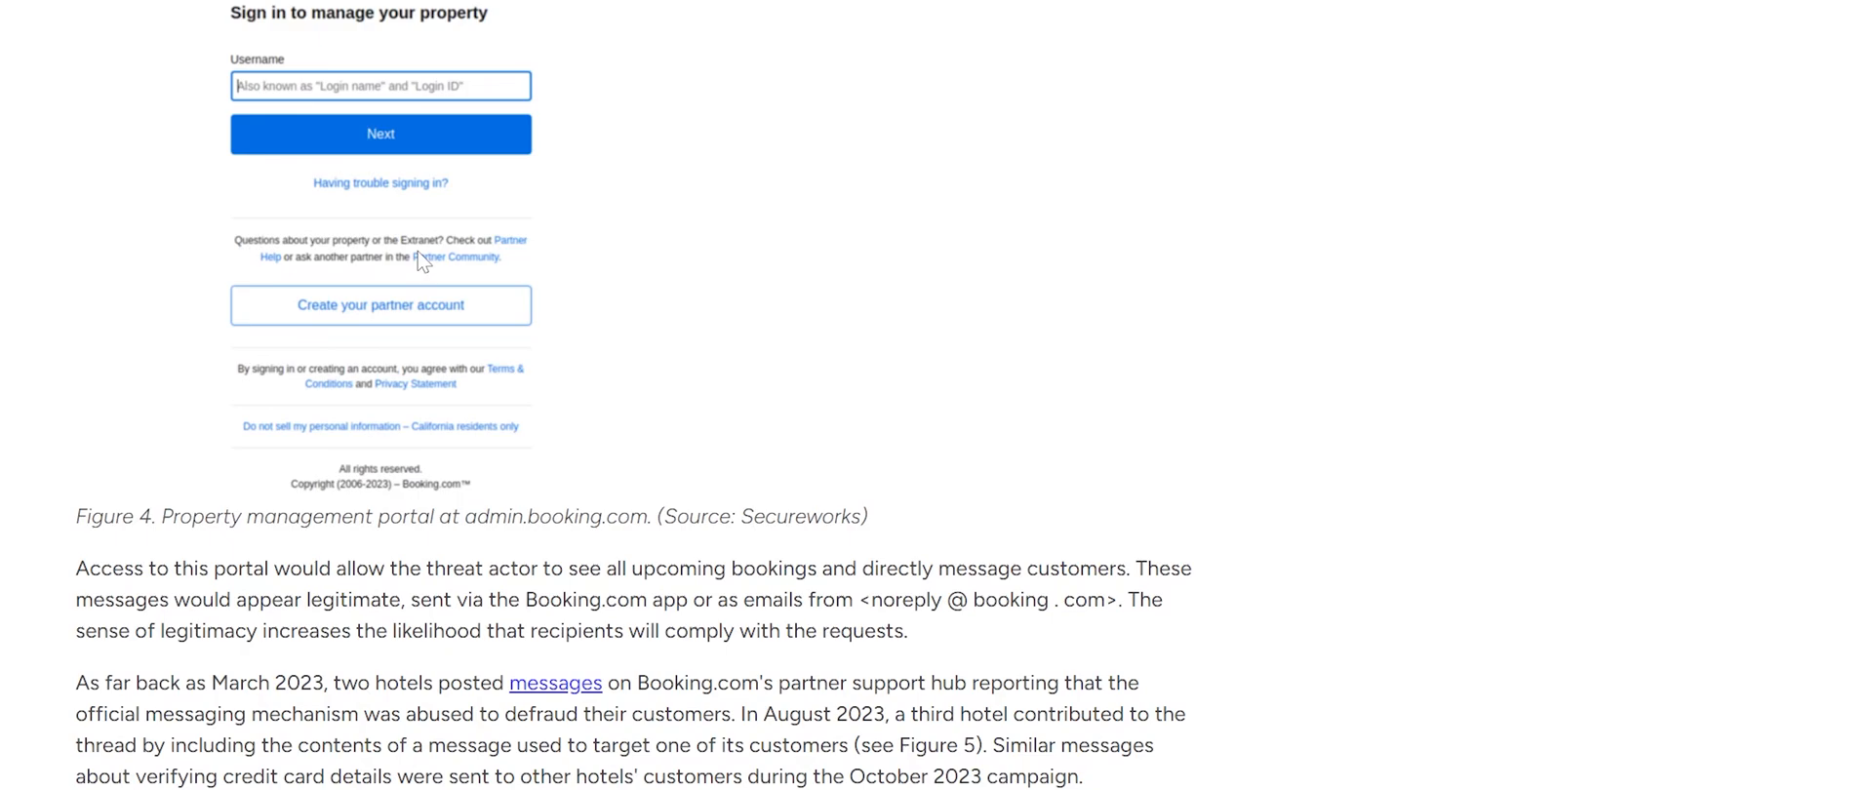
Step: Scroll through Figures 4–8 down to the Table 1 indicators of Vidar C2 IP addresses
{"action": "scroll", "scroll_direction": "down", "scroll_amount": 3}
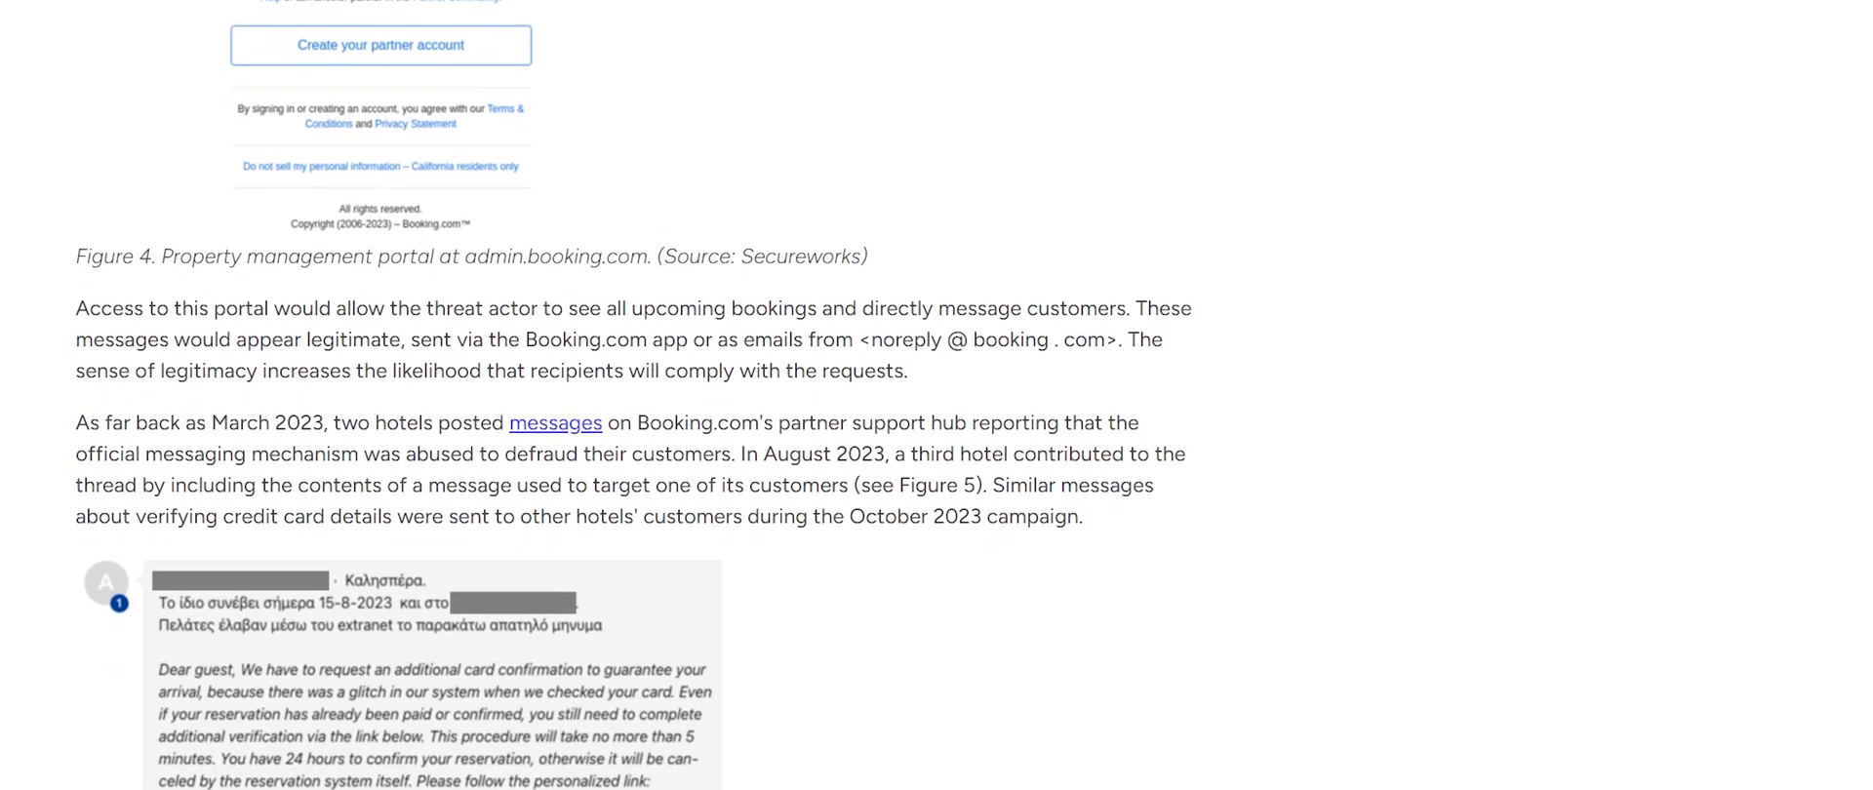
{"action": "mouse_move", "coordinate": [295, 701]}
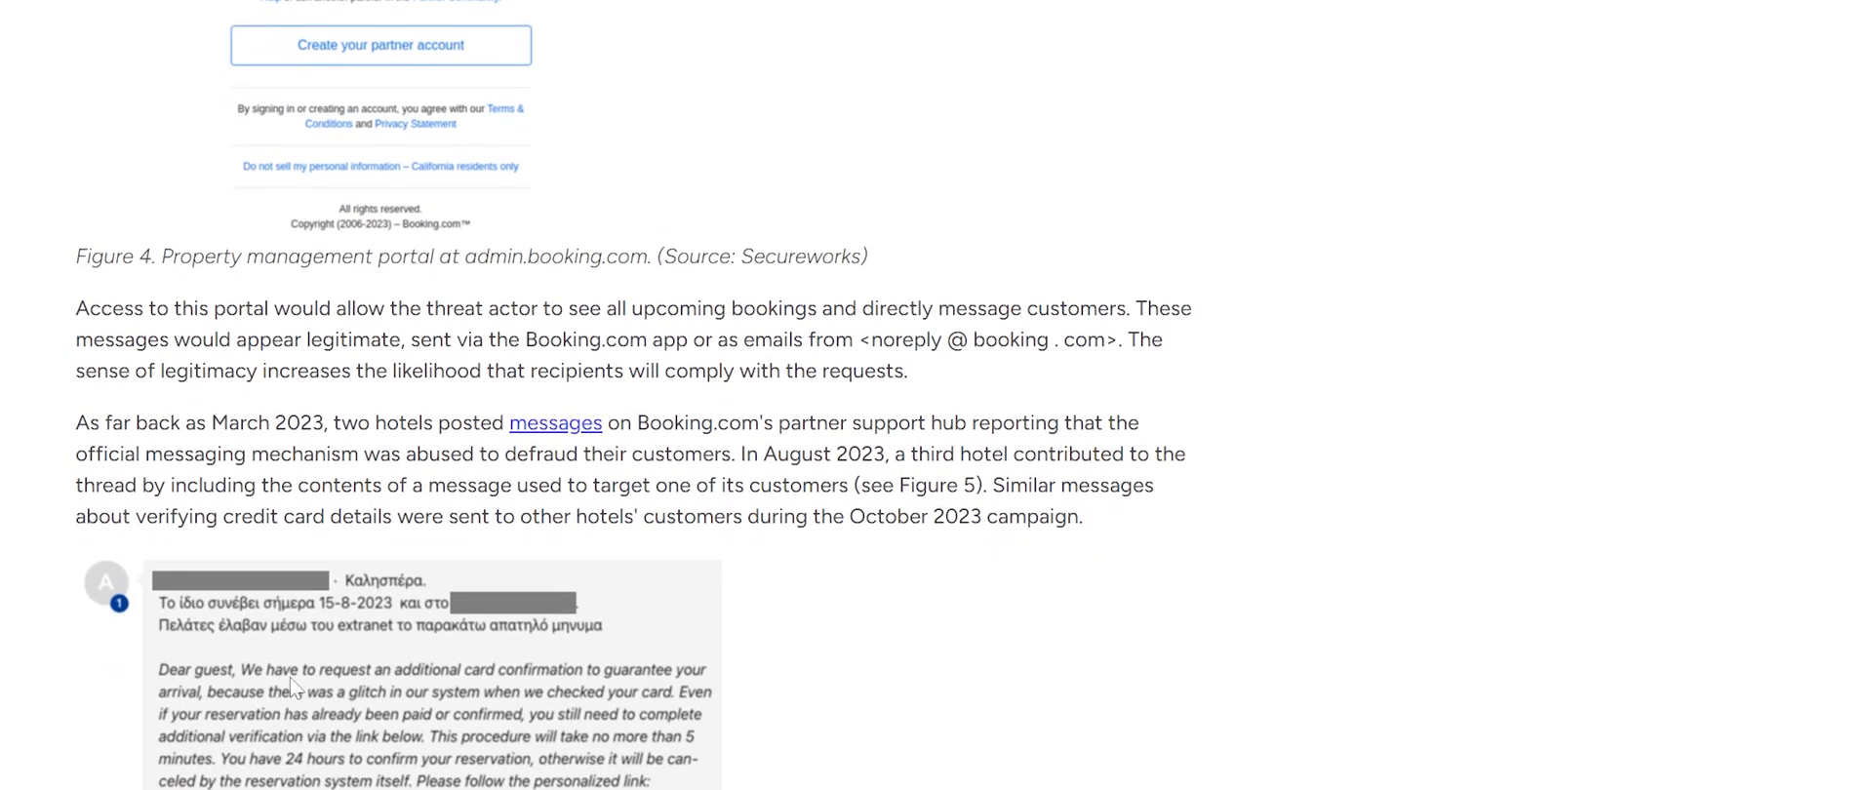
{"action": "scroll", "scroll_direction": "down", "scroll_amount": 3}
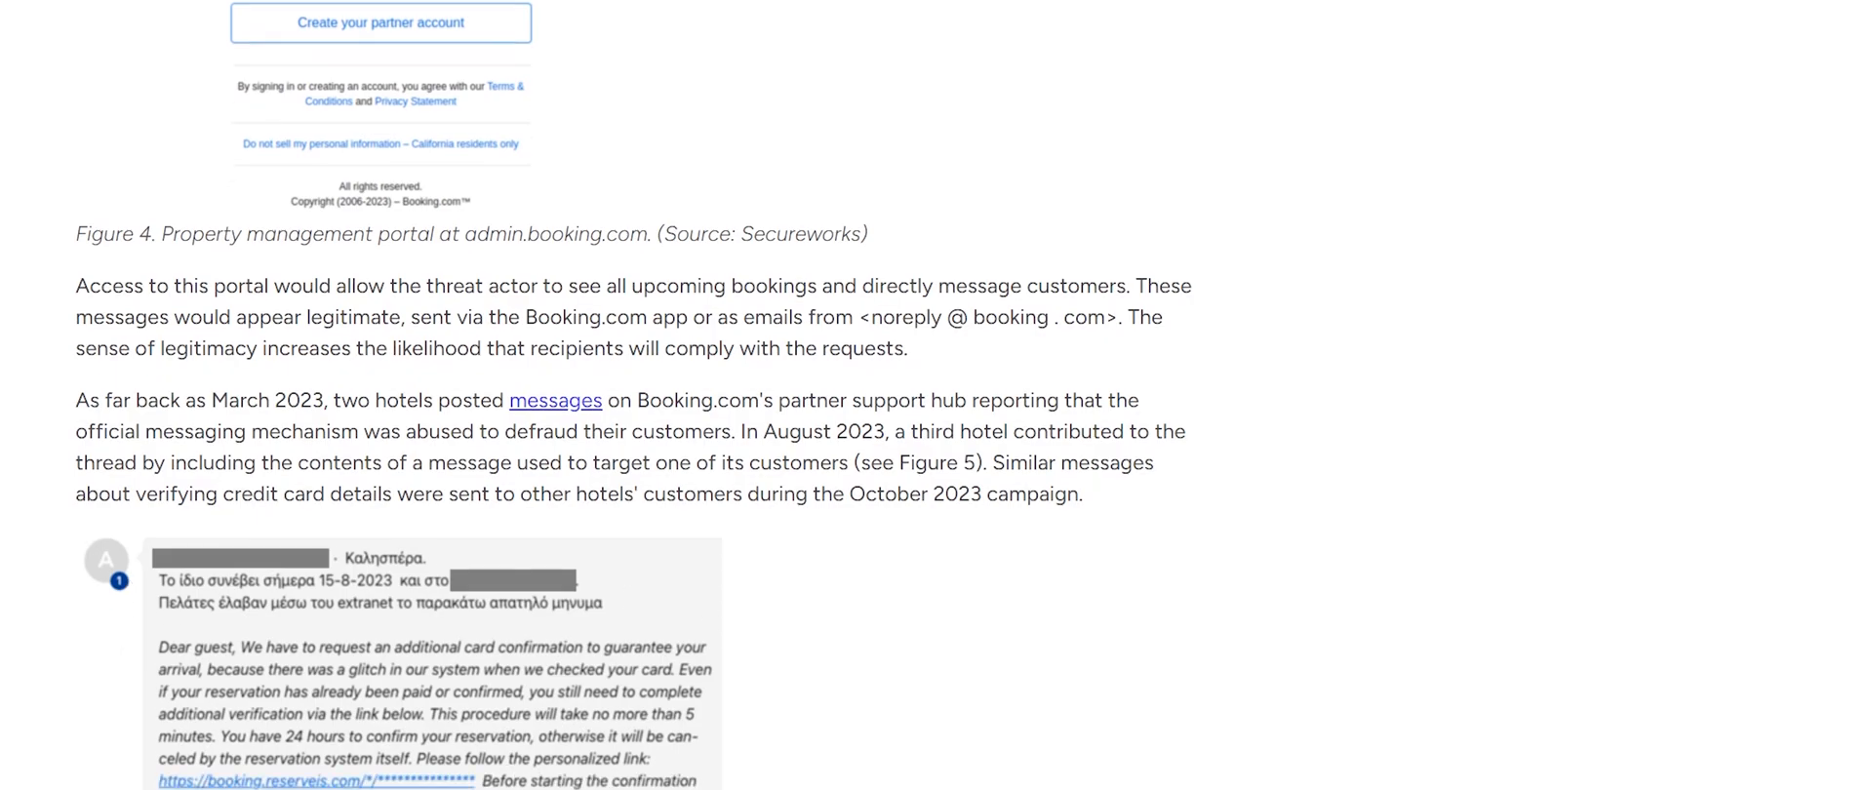
{"action": "scroll", "scroll_direction": "down", "scroll_amount": 3}
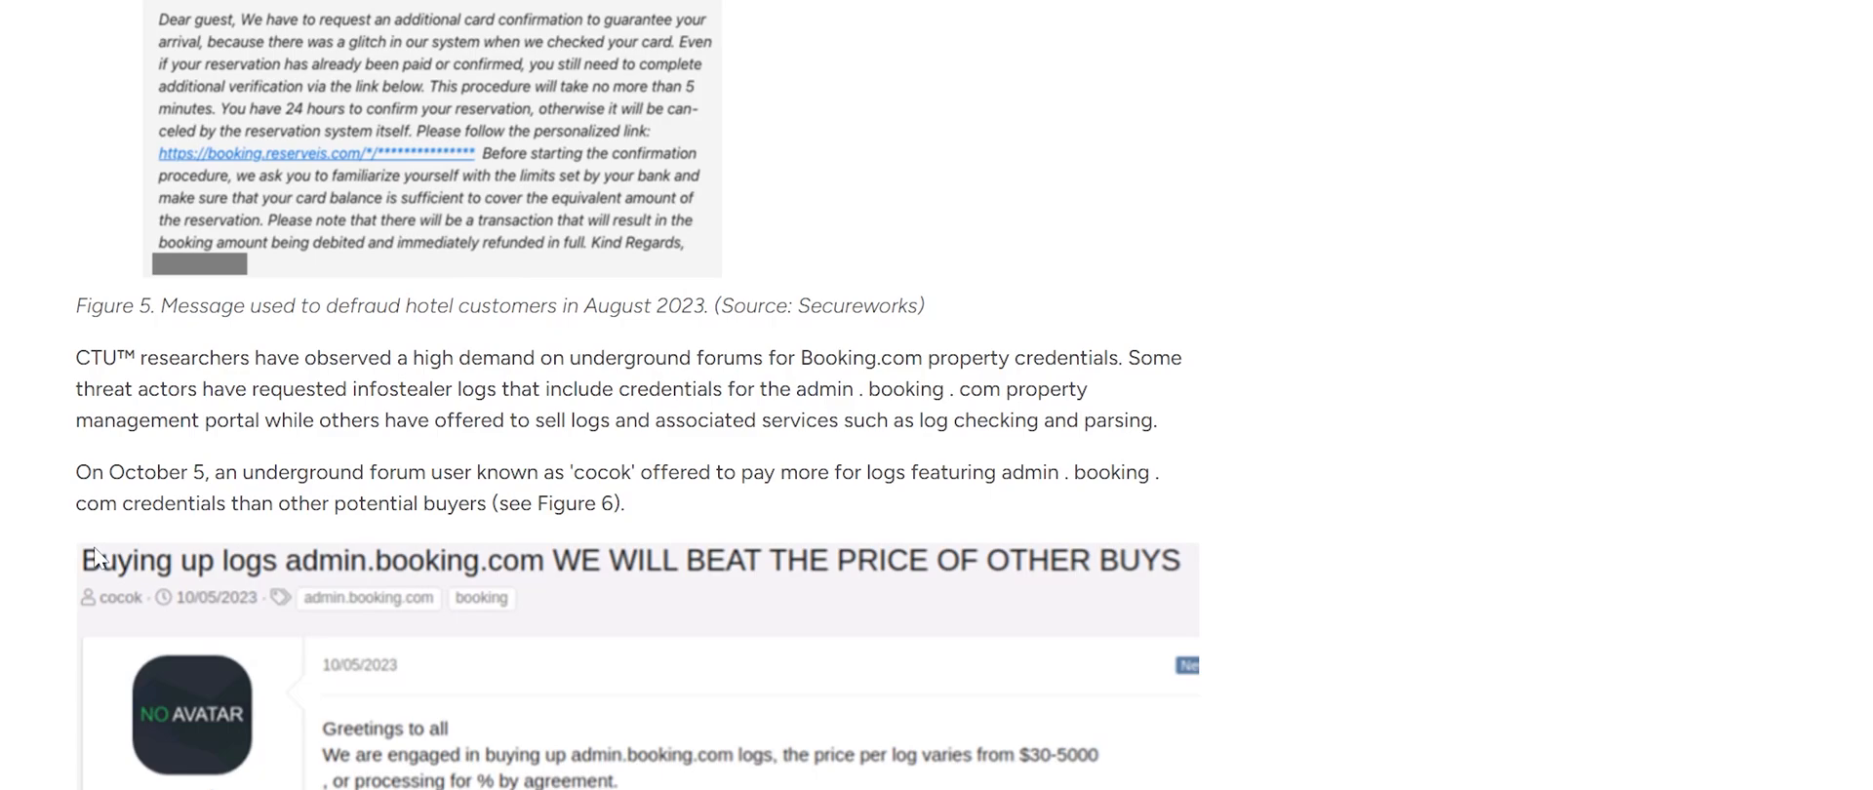
{"action": "scroll", "scroll_direction": "down", "scroll_amount": 3}
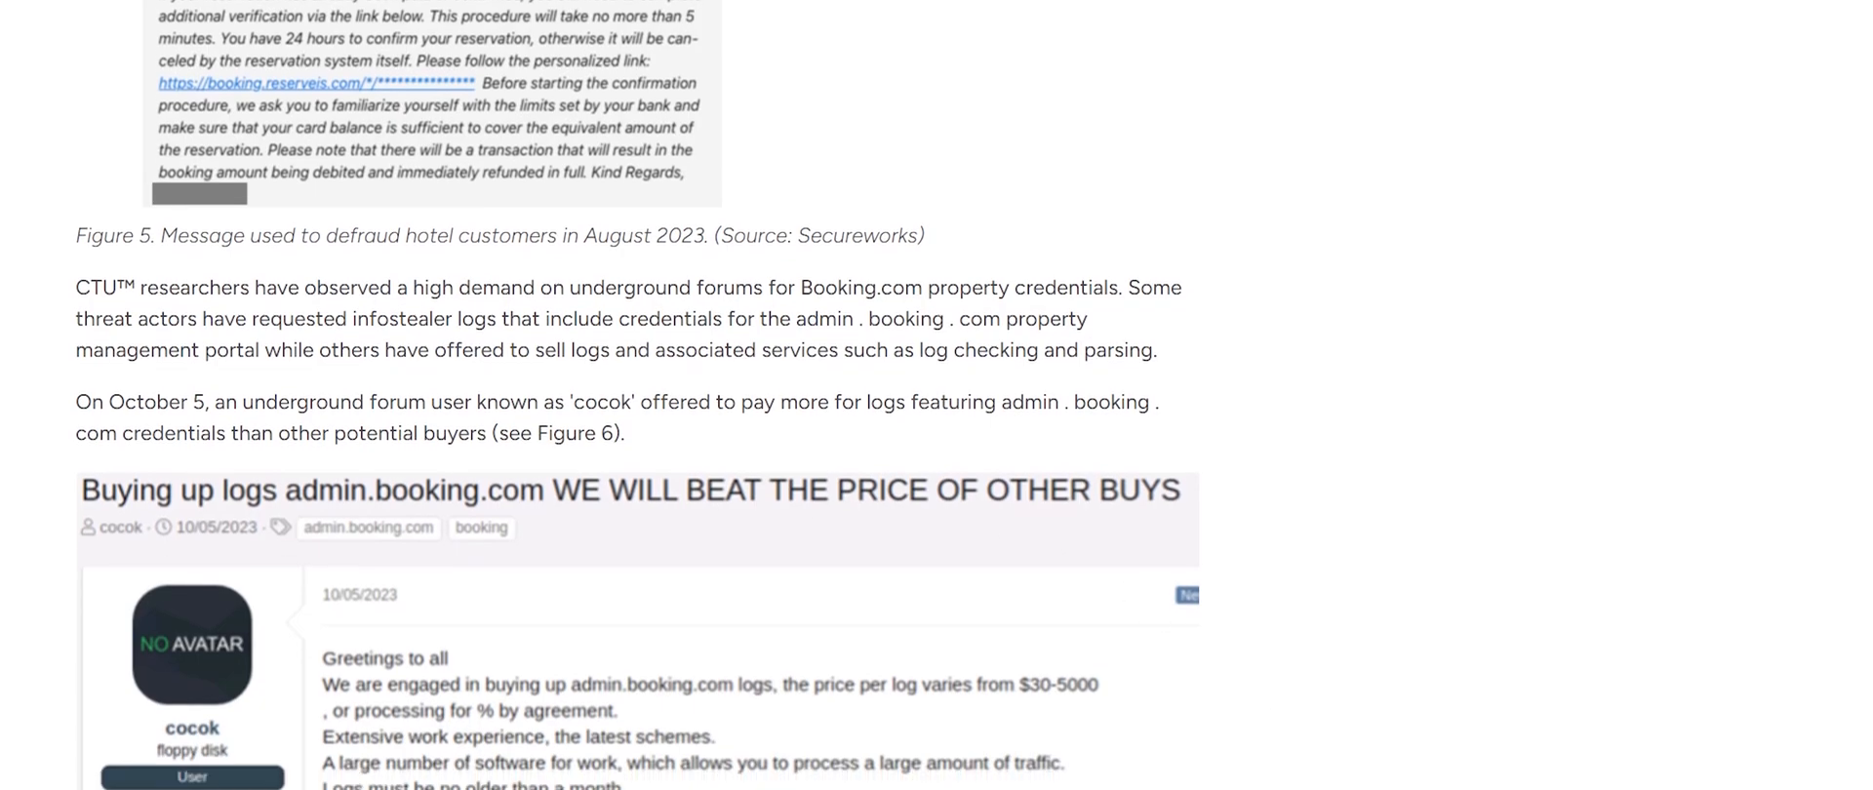
{"action": "scroll", "scroll_direction": "down", "scroll_amount": 3}
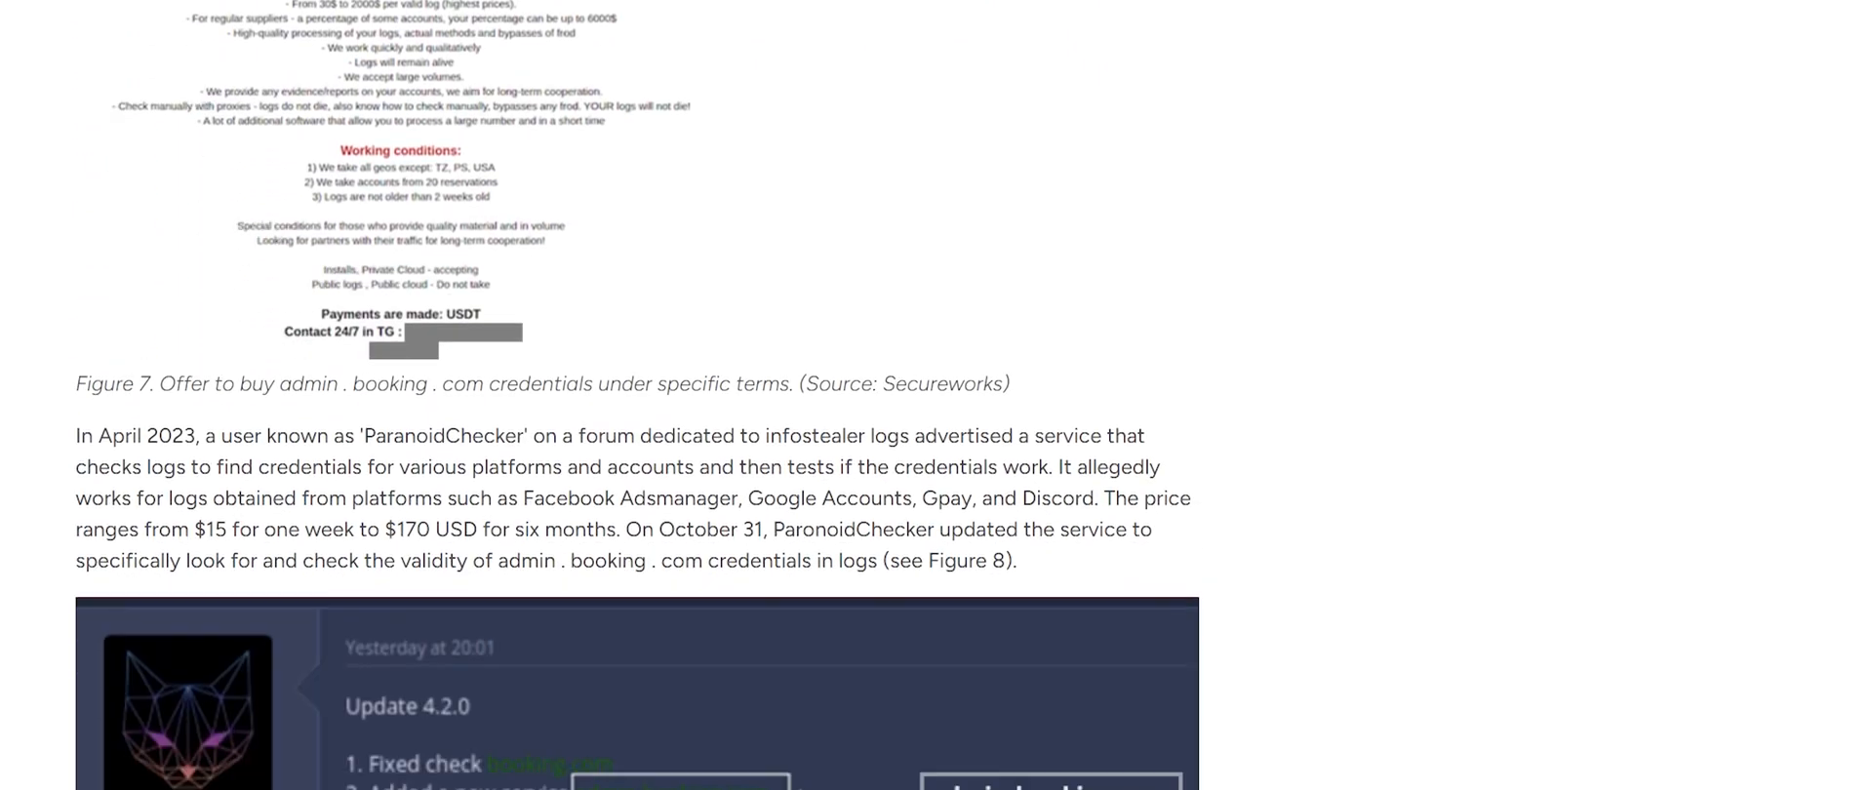
{"action": "scroll", "scroll_direction": "down", "scroll_amount": 3}
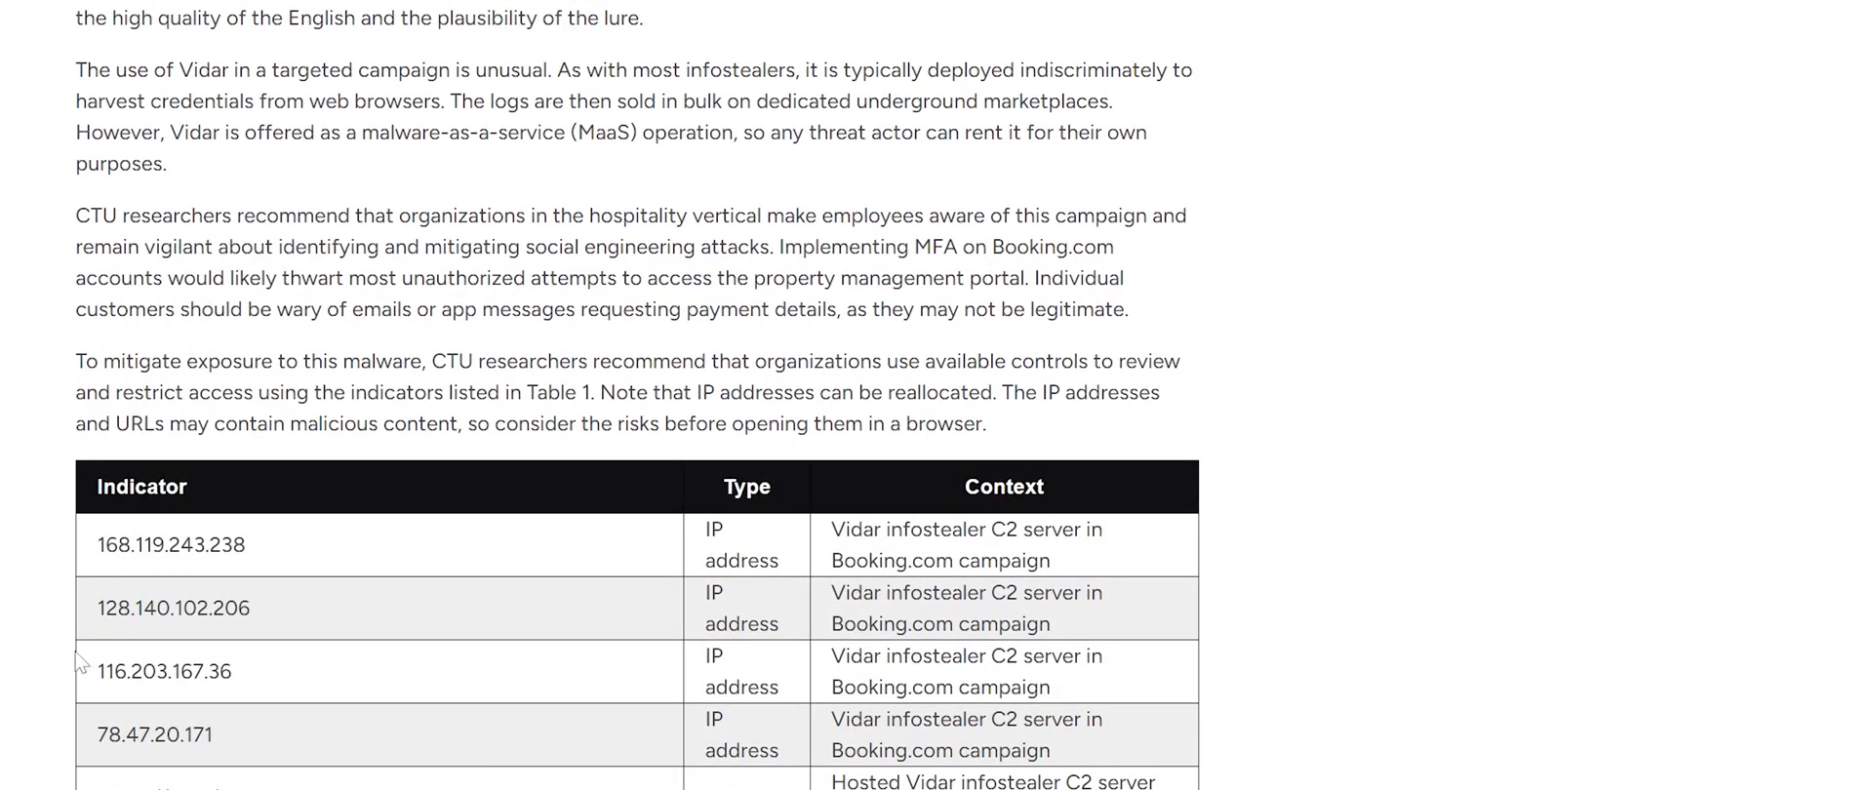
{"action": "mouse_move", "coordinate": [1132, 706]}
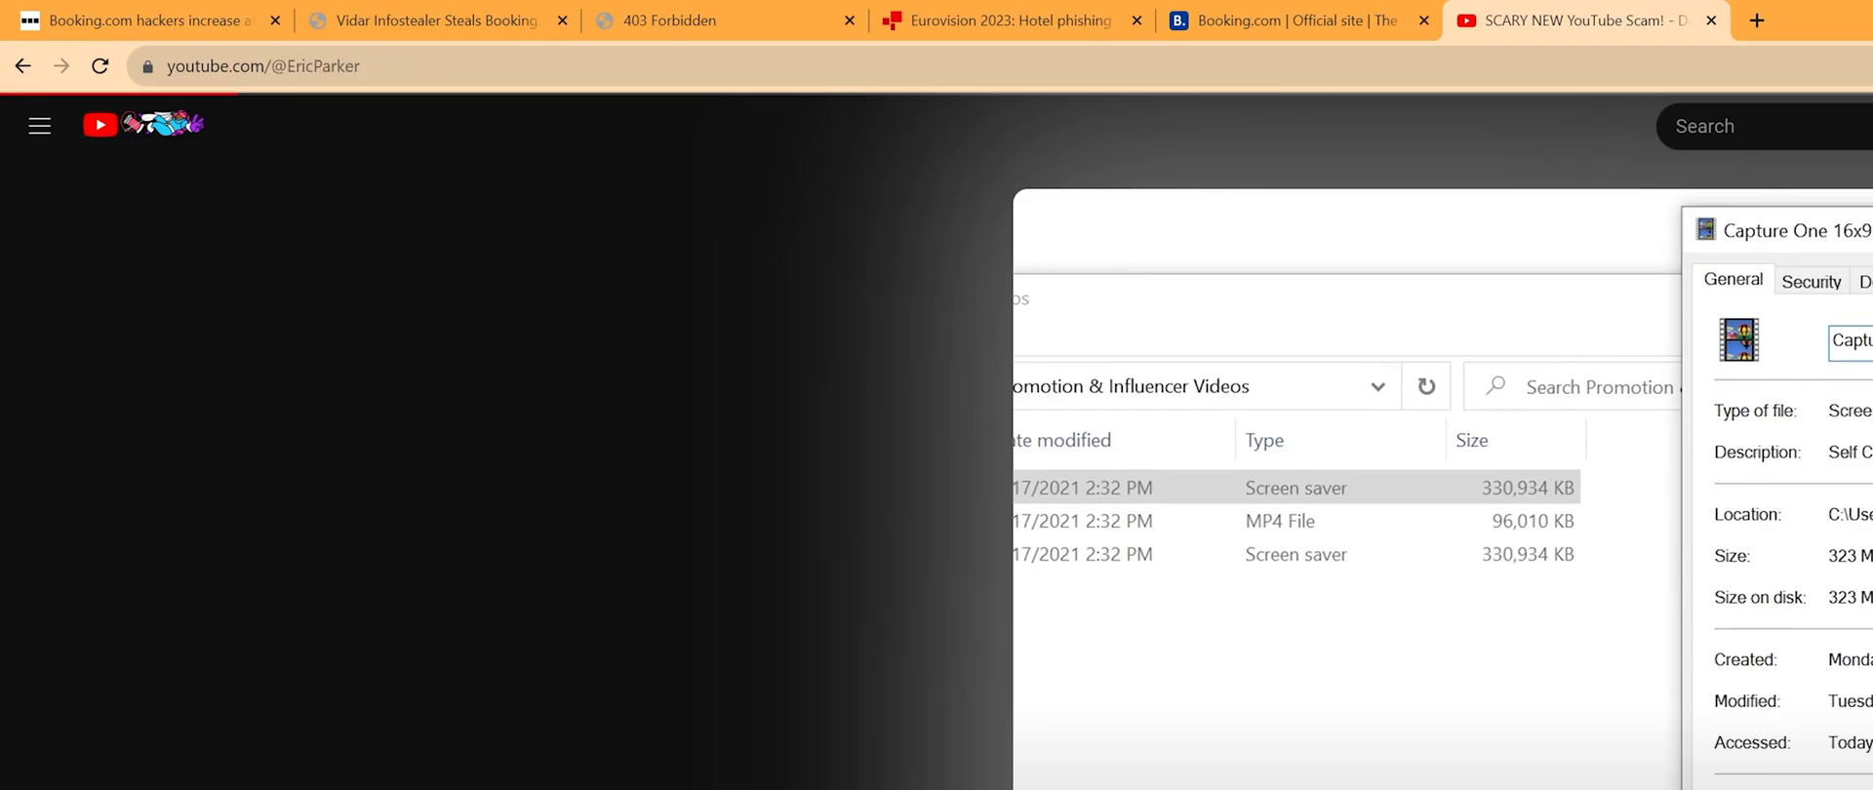
Step: Play the command-and-control interception video, jumping ahead to the captured TCP data around 3:14
{"action": "left_click", "coordinate": [1525, 714]}
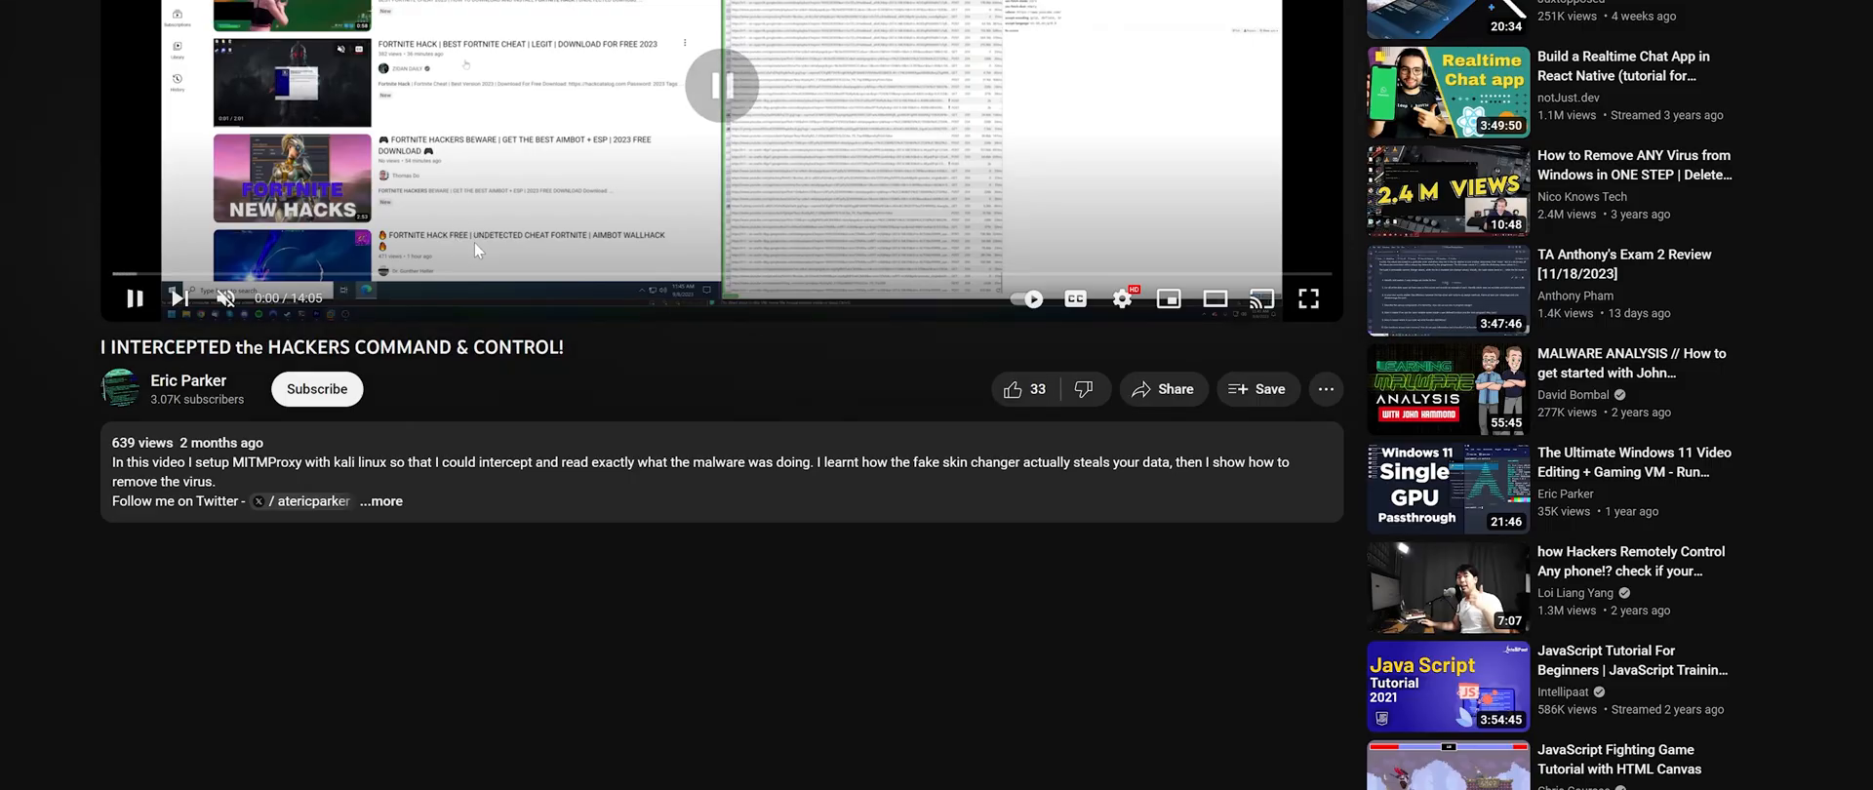
{"action": "left_click", "coordinate": [1307, 299]}
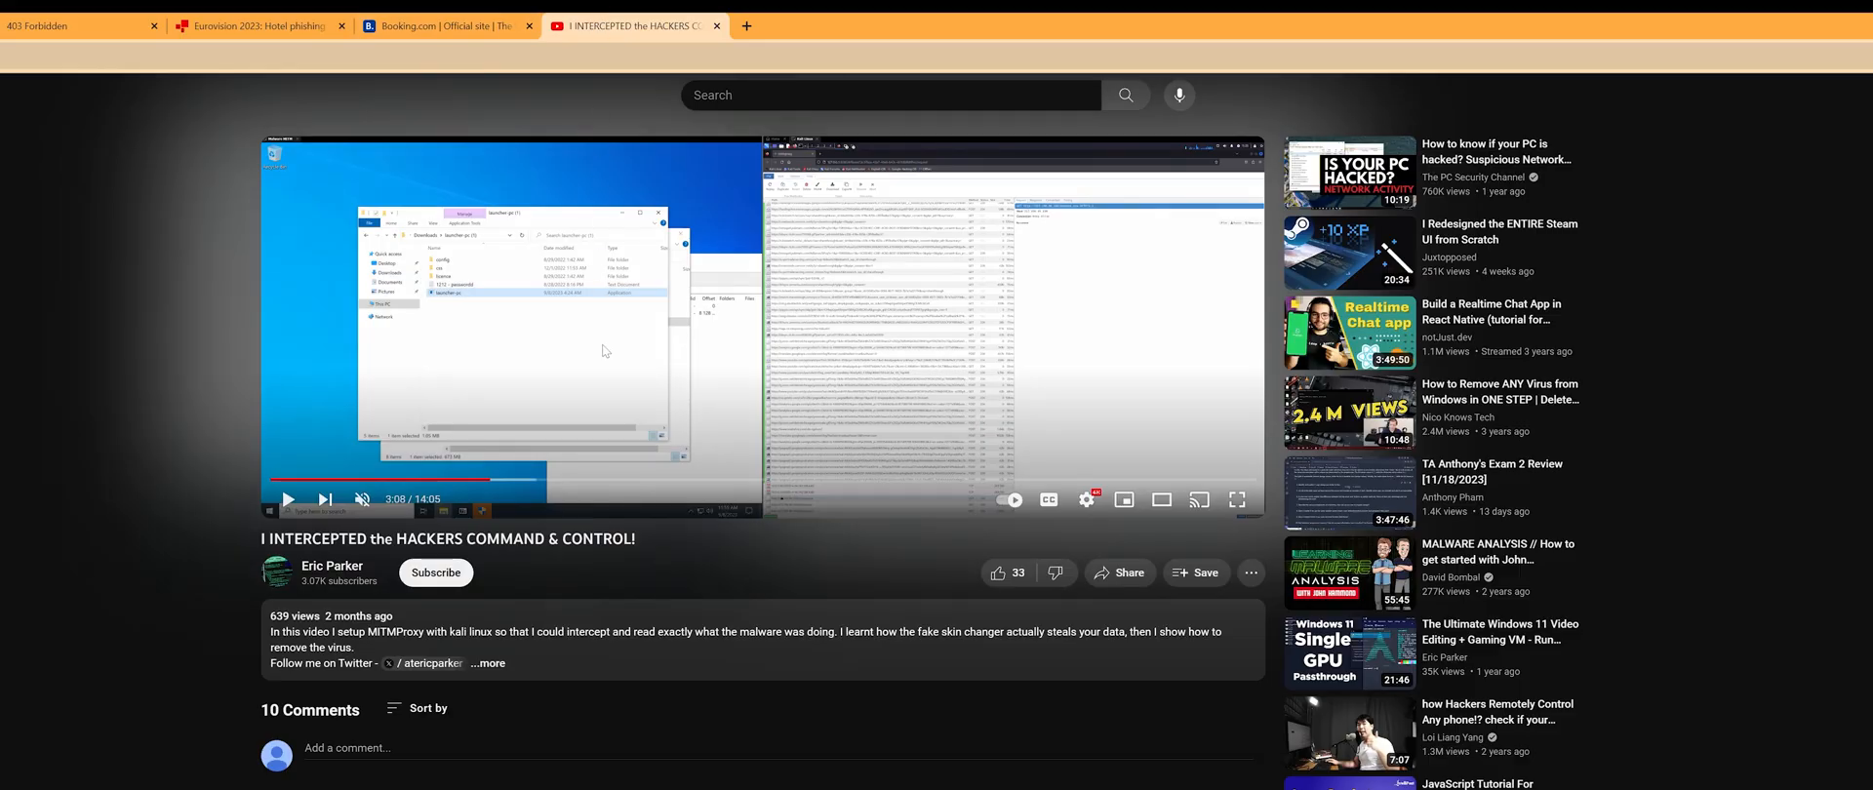
{"action": "left_click", "coordinate": [1237, 499]}
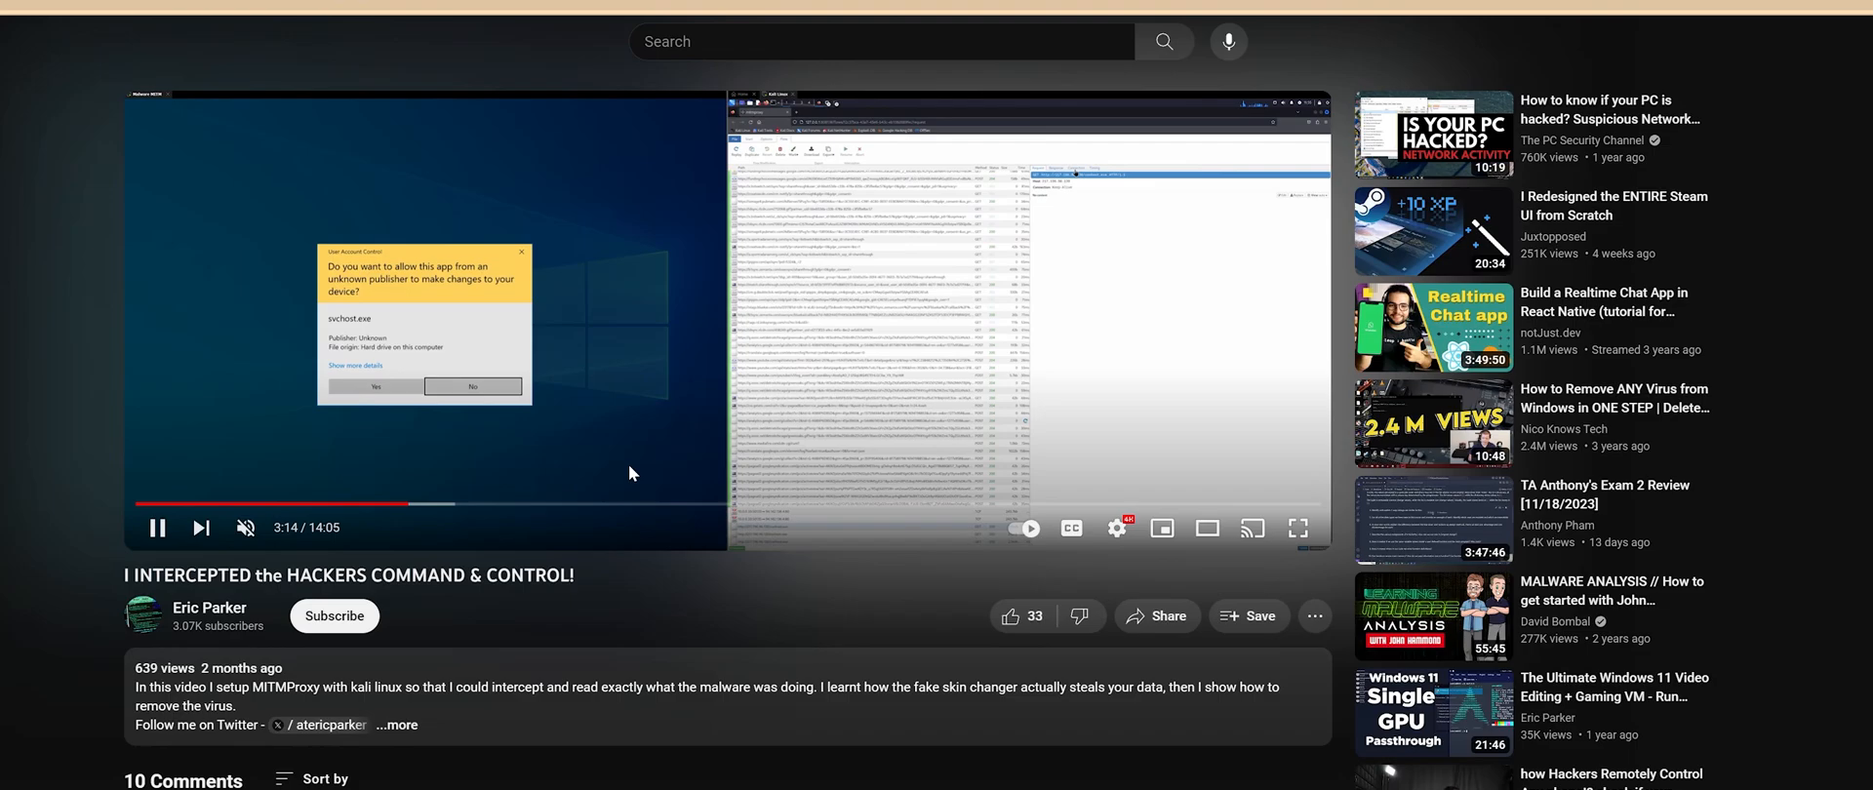
{"action": "mouse_move", "coordinate": [500, 402]}
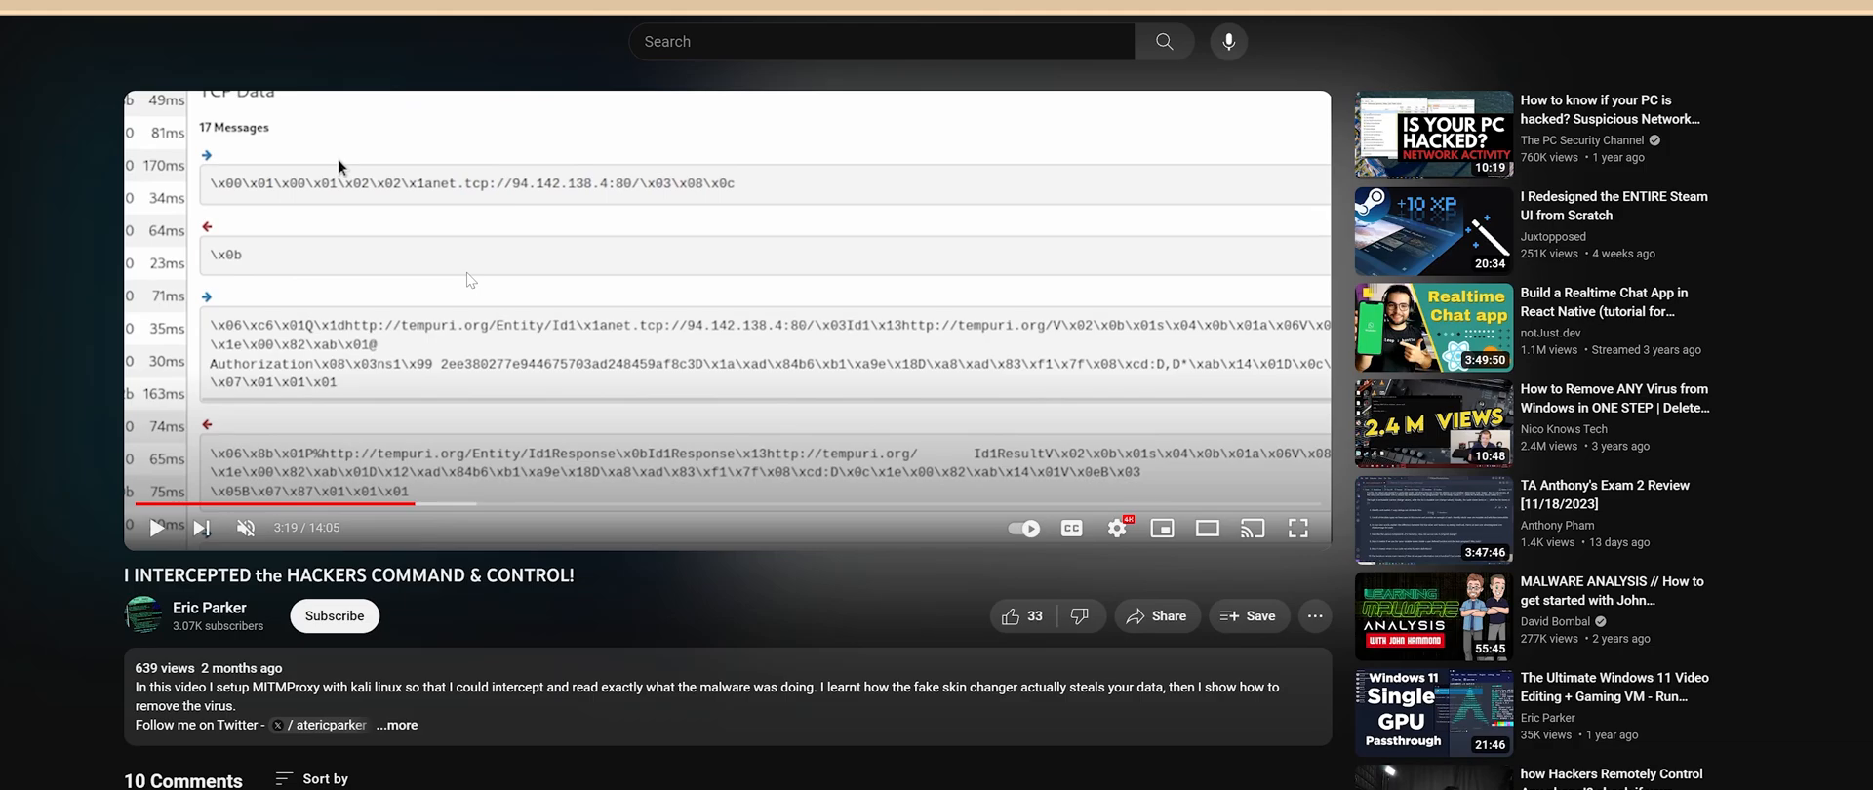
{"action": "mouse_move", "coordinate": [1093, 488]}
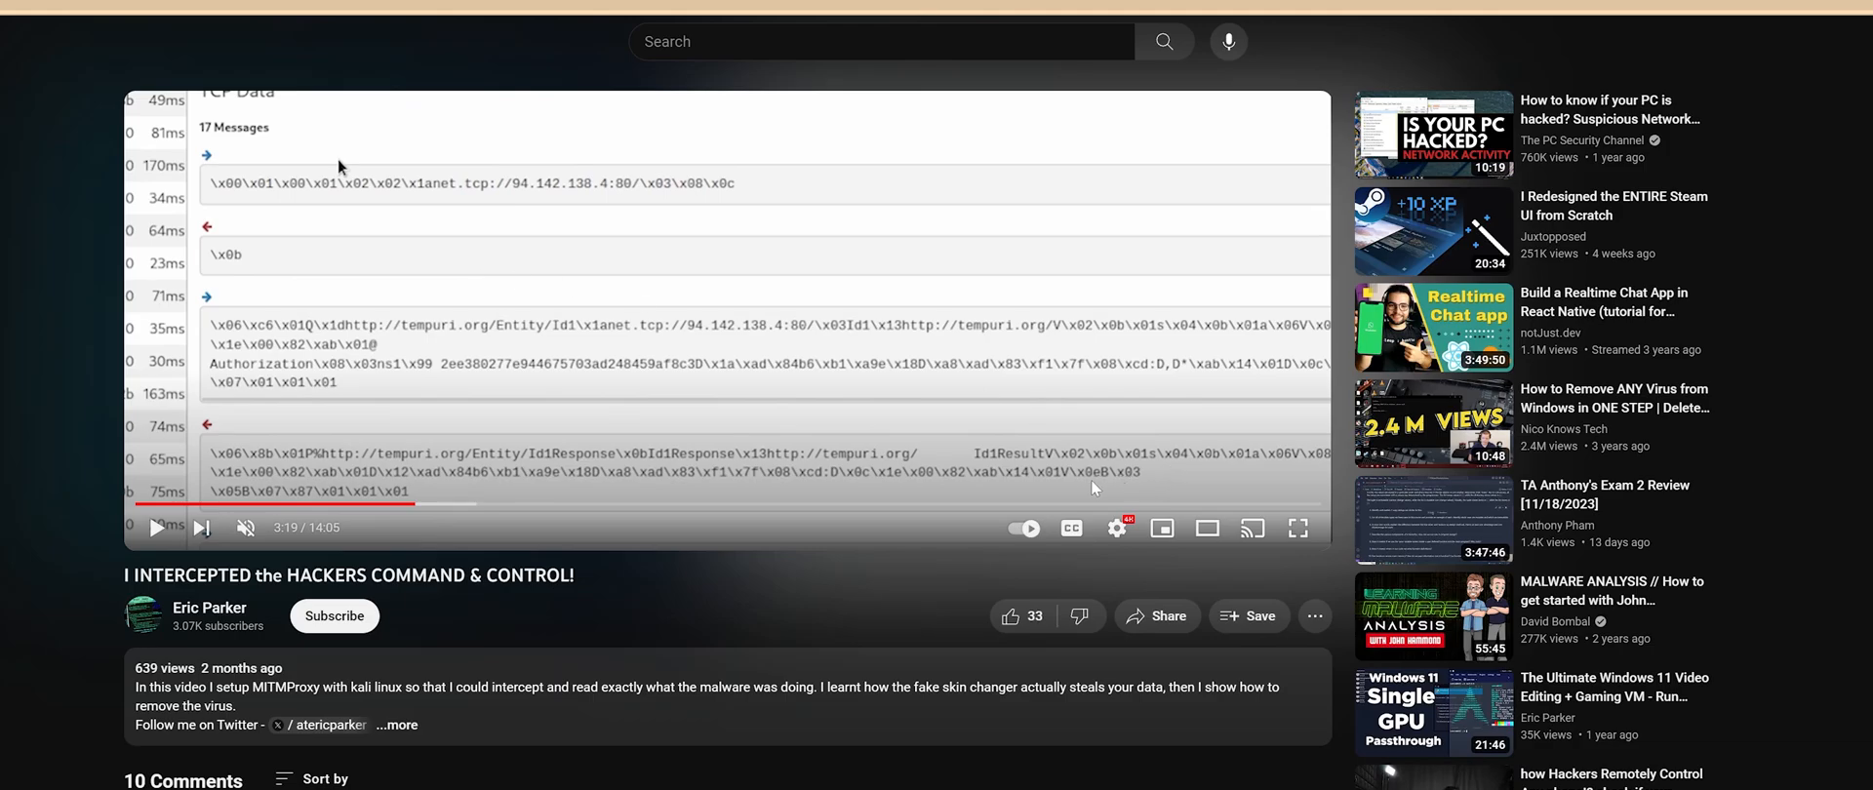